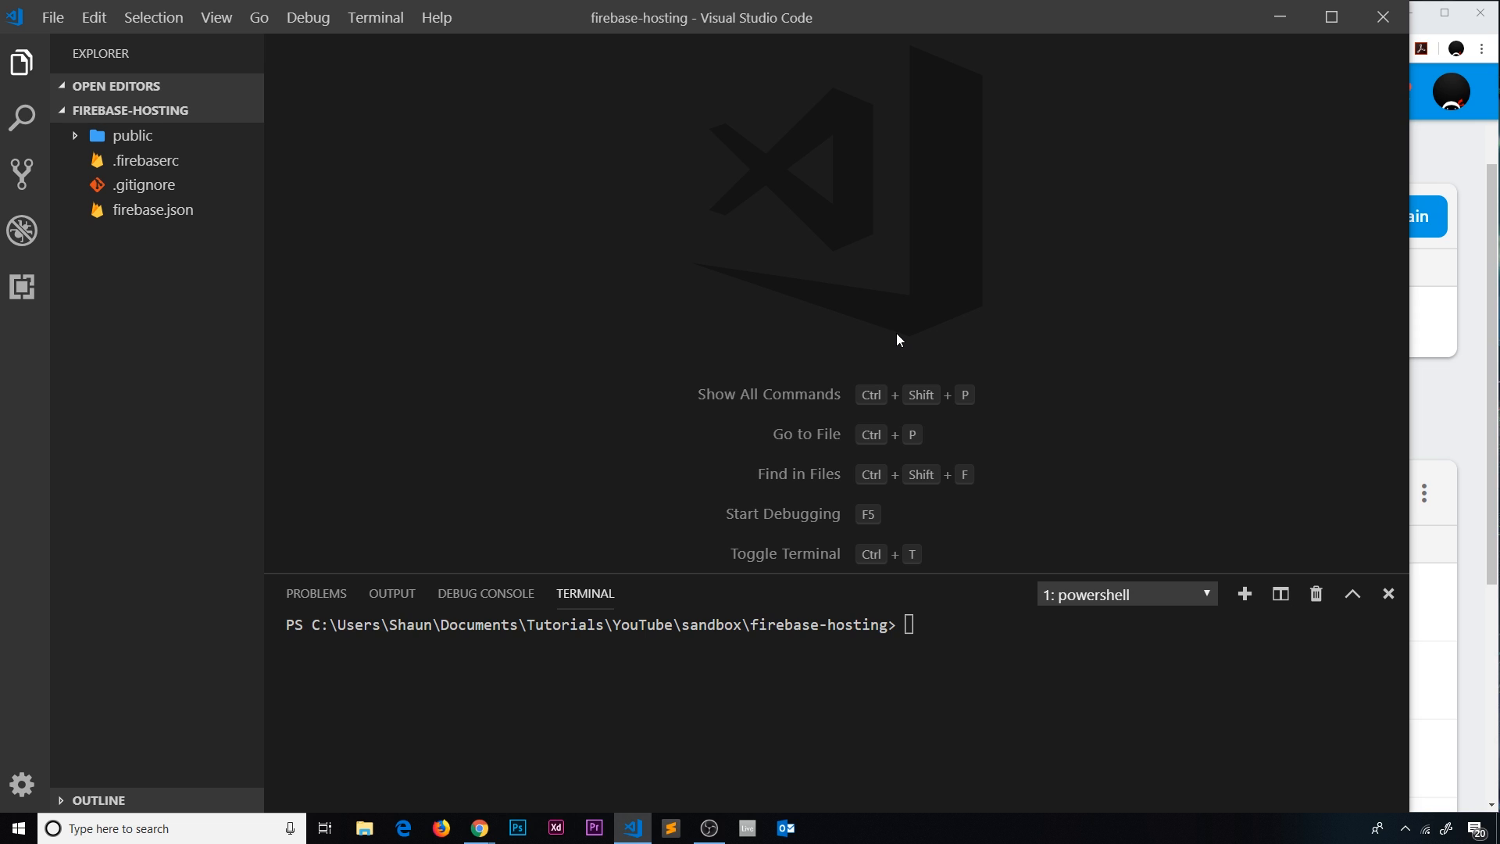
mouse_move(600, 461)
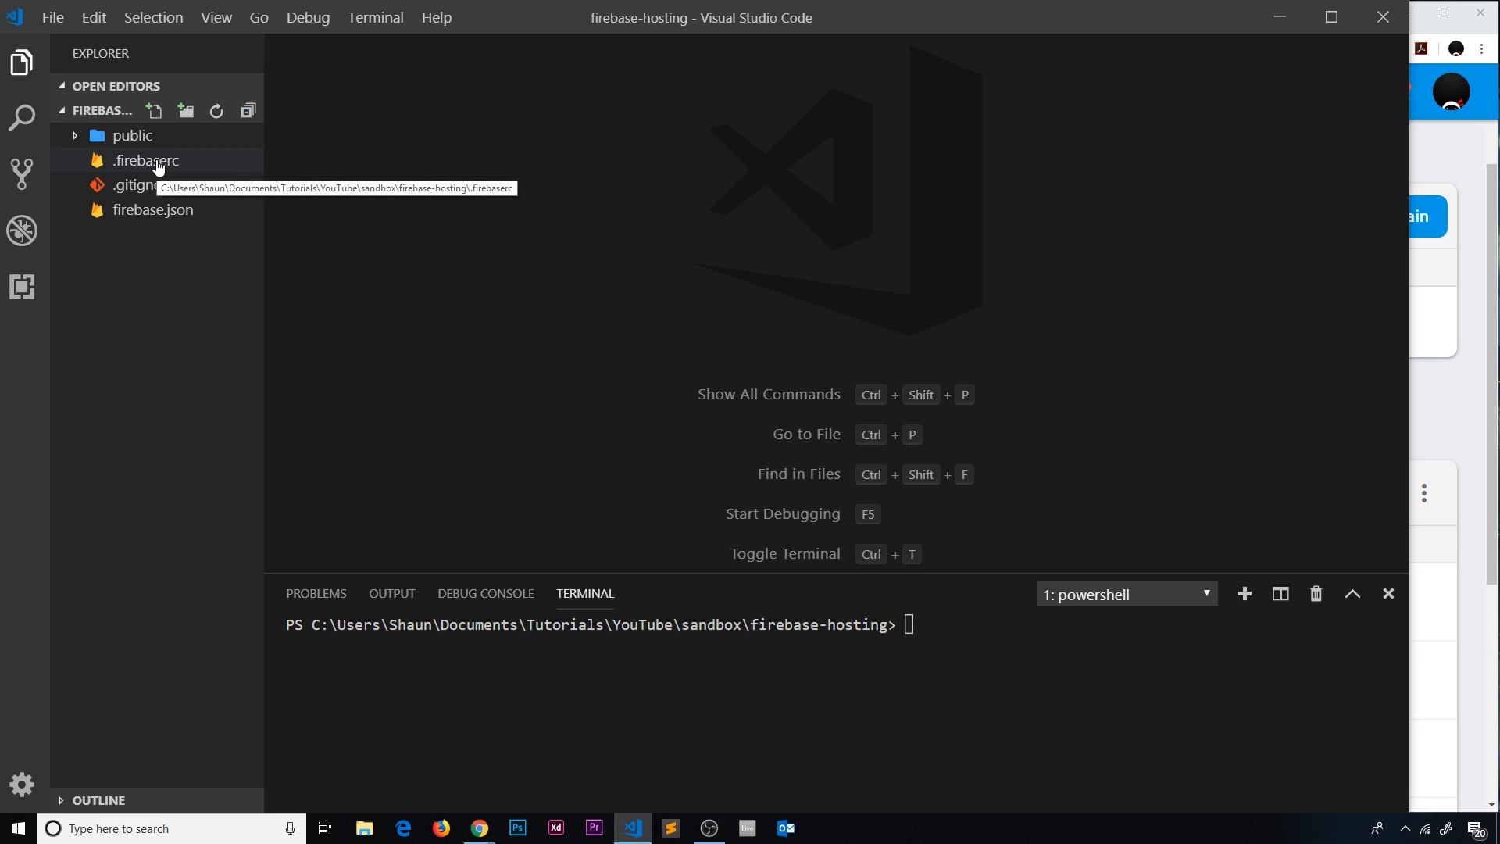
Step: Open firebase.json and insert a blank line right after "hosting": {
left_click(131, 134)
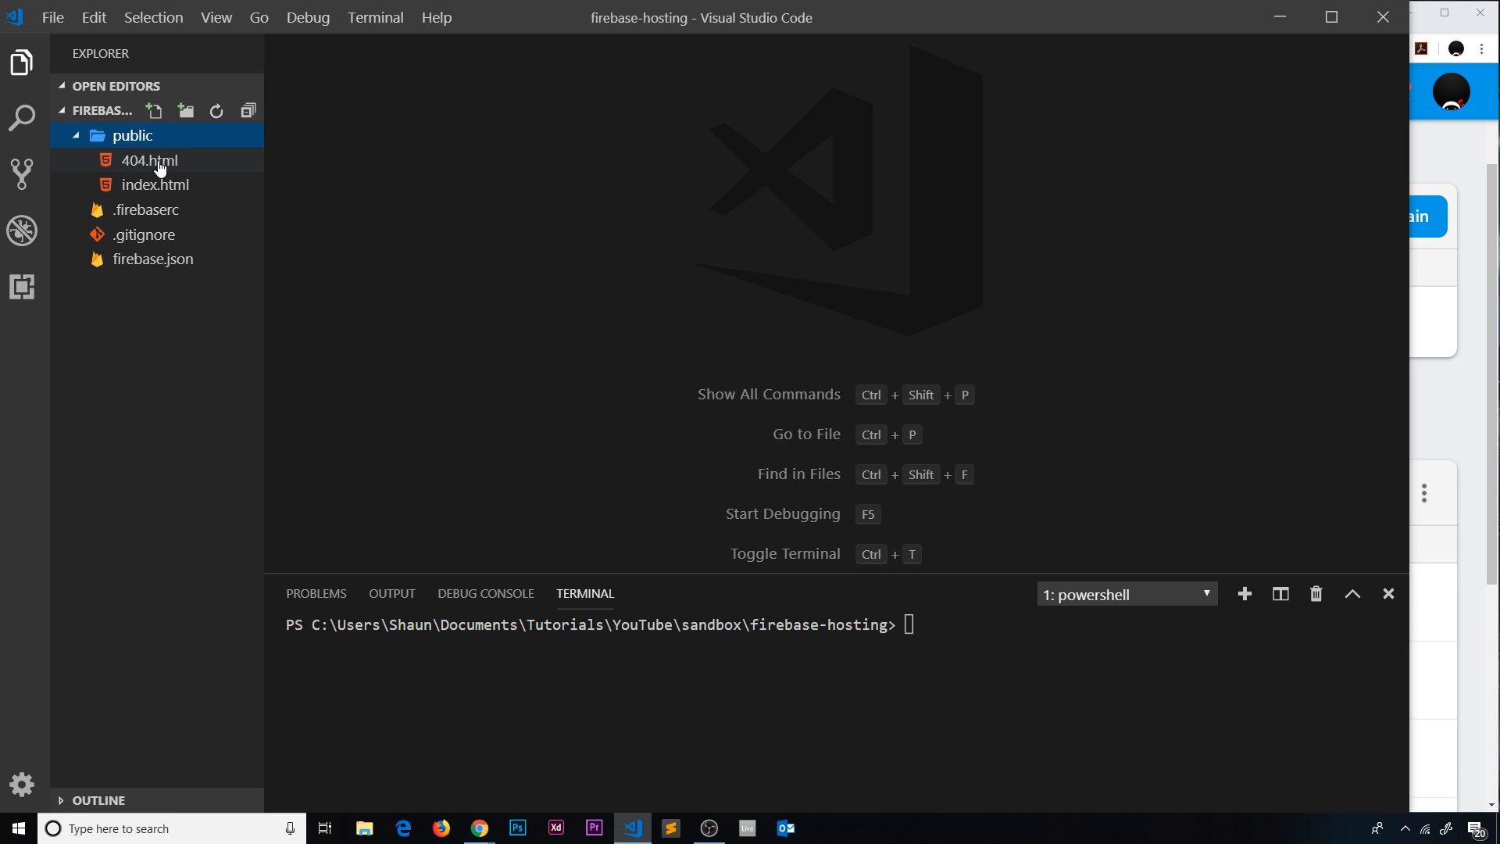
left_click(131, 135)
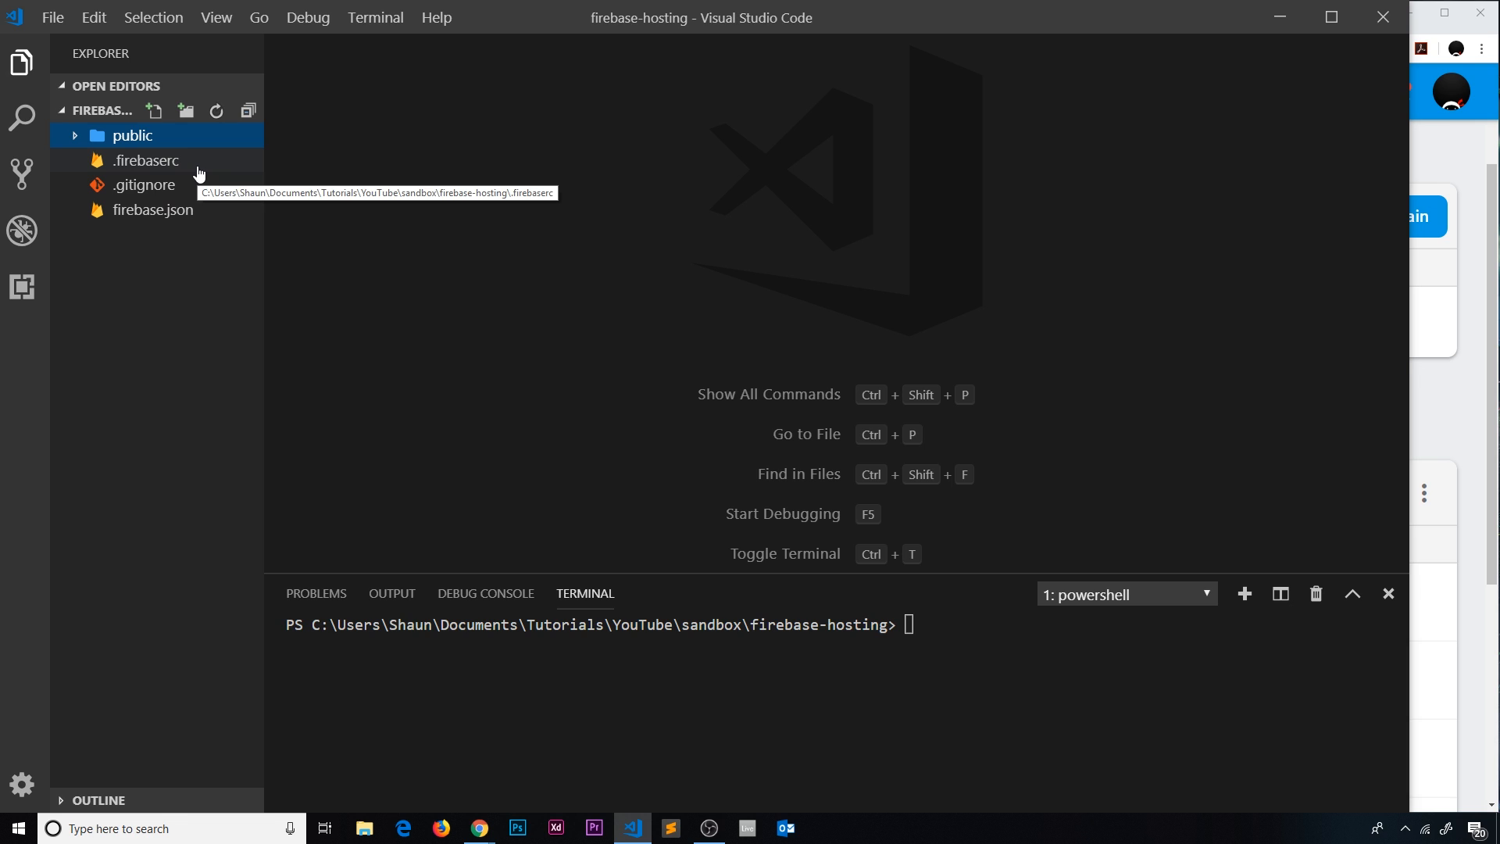
mouse_move(175, 213)
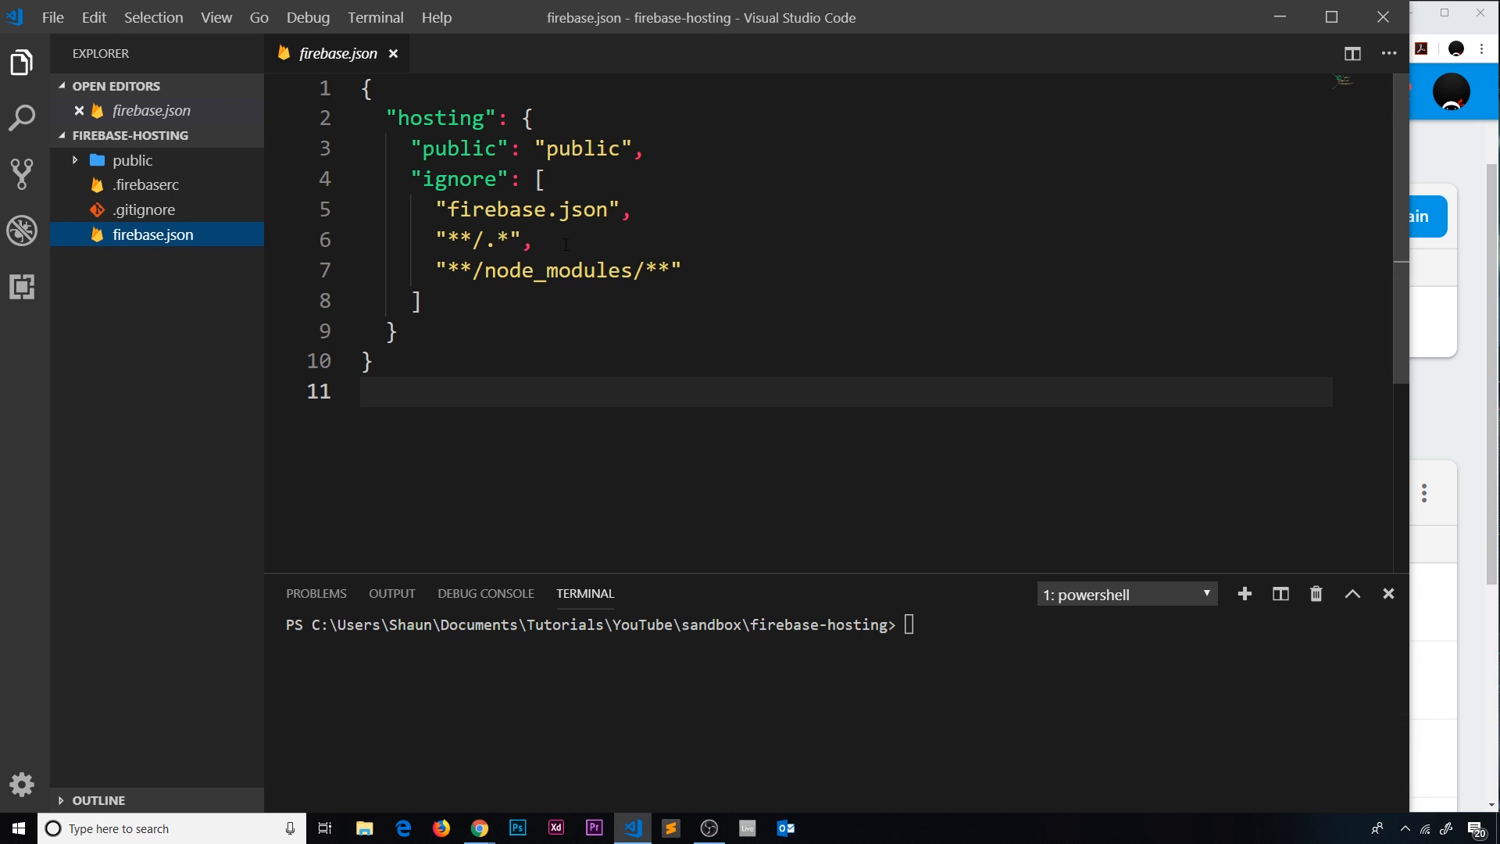
mouse_move(275, 302)
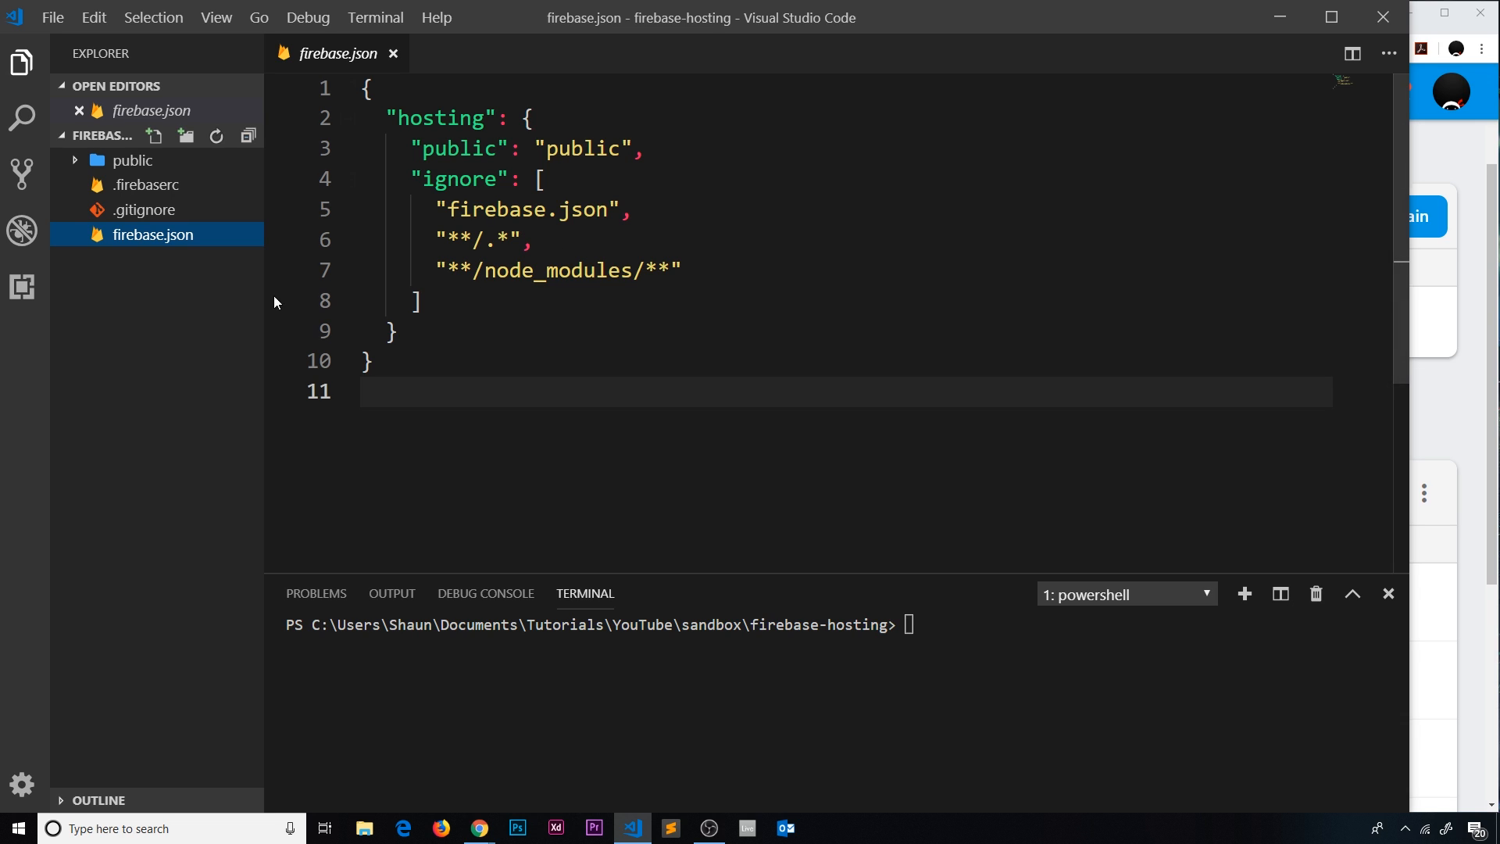
double_click(443, 117)
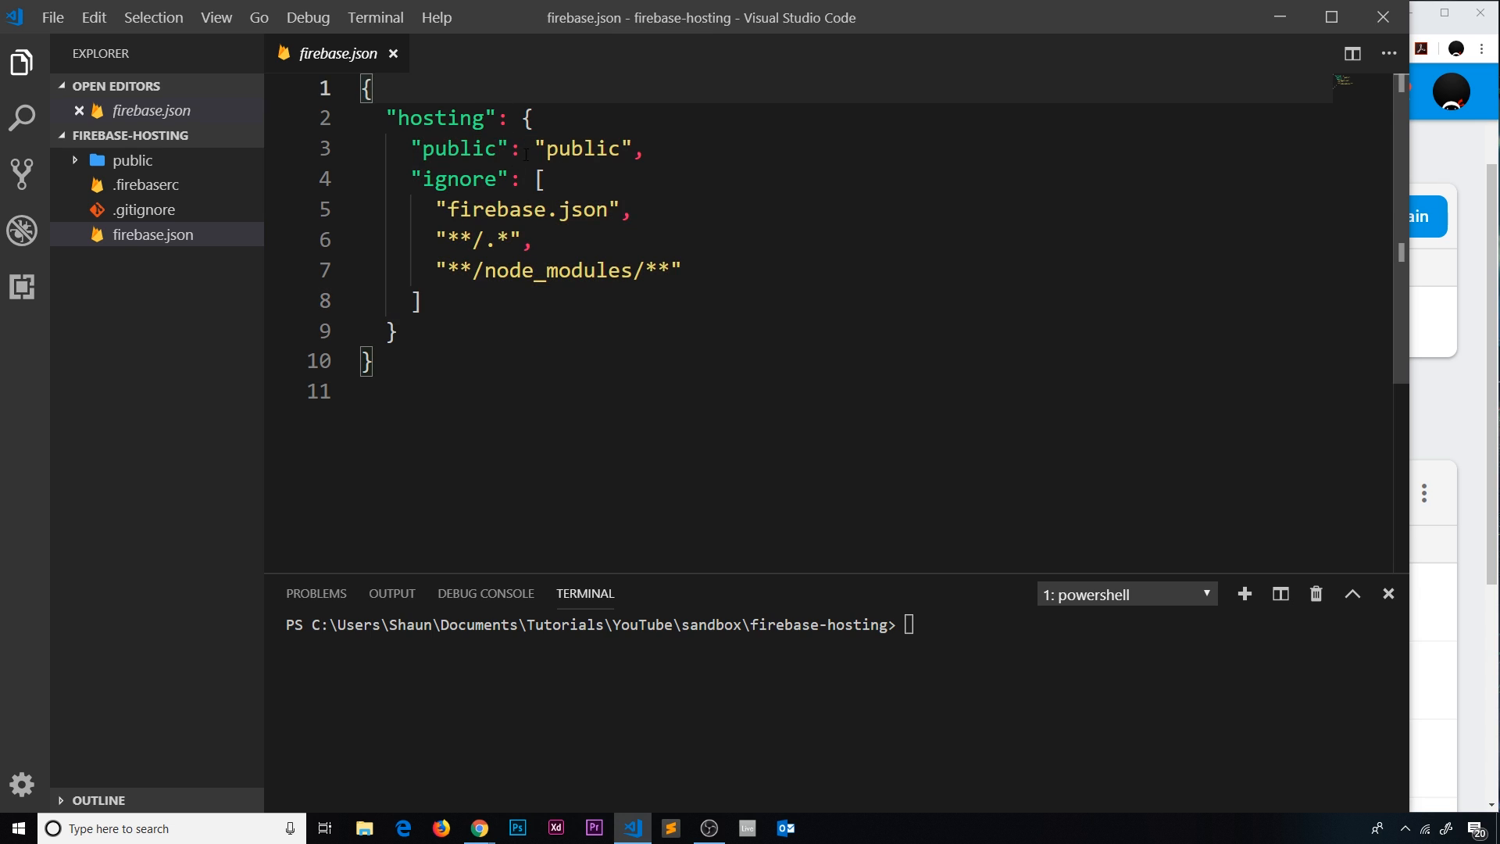
double_click(583, 150)
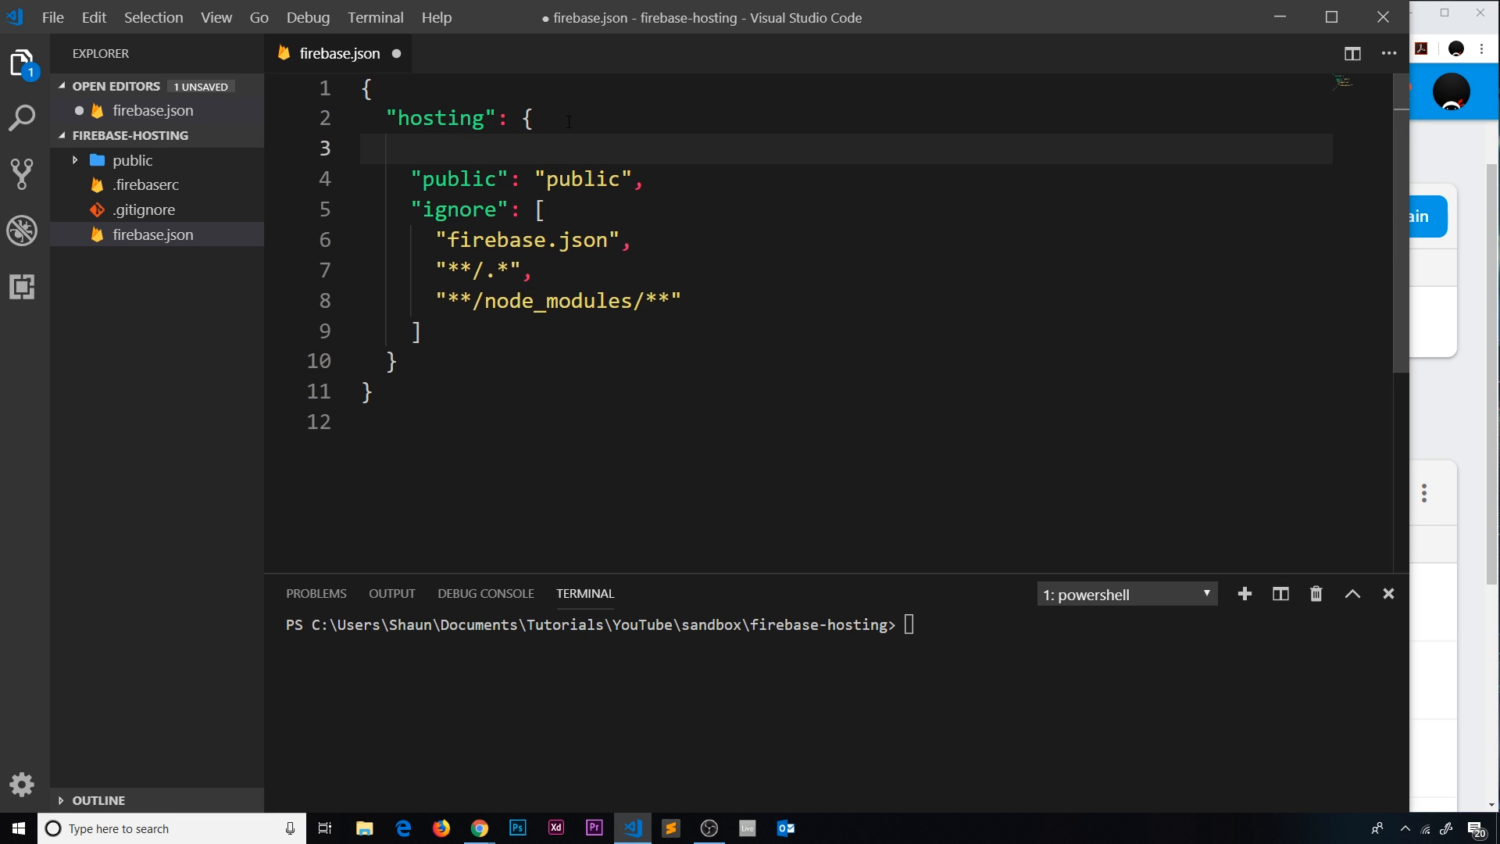
Step: Add "redirects": [ ] inside hosting and start one object { } within the brackets
type("\"RED\"")
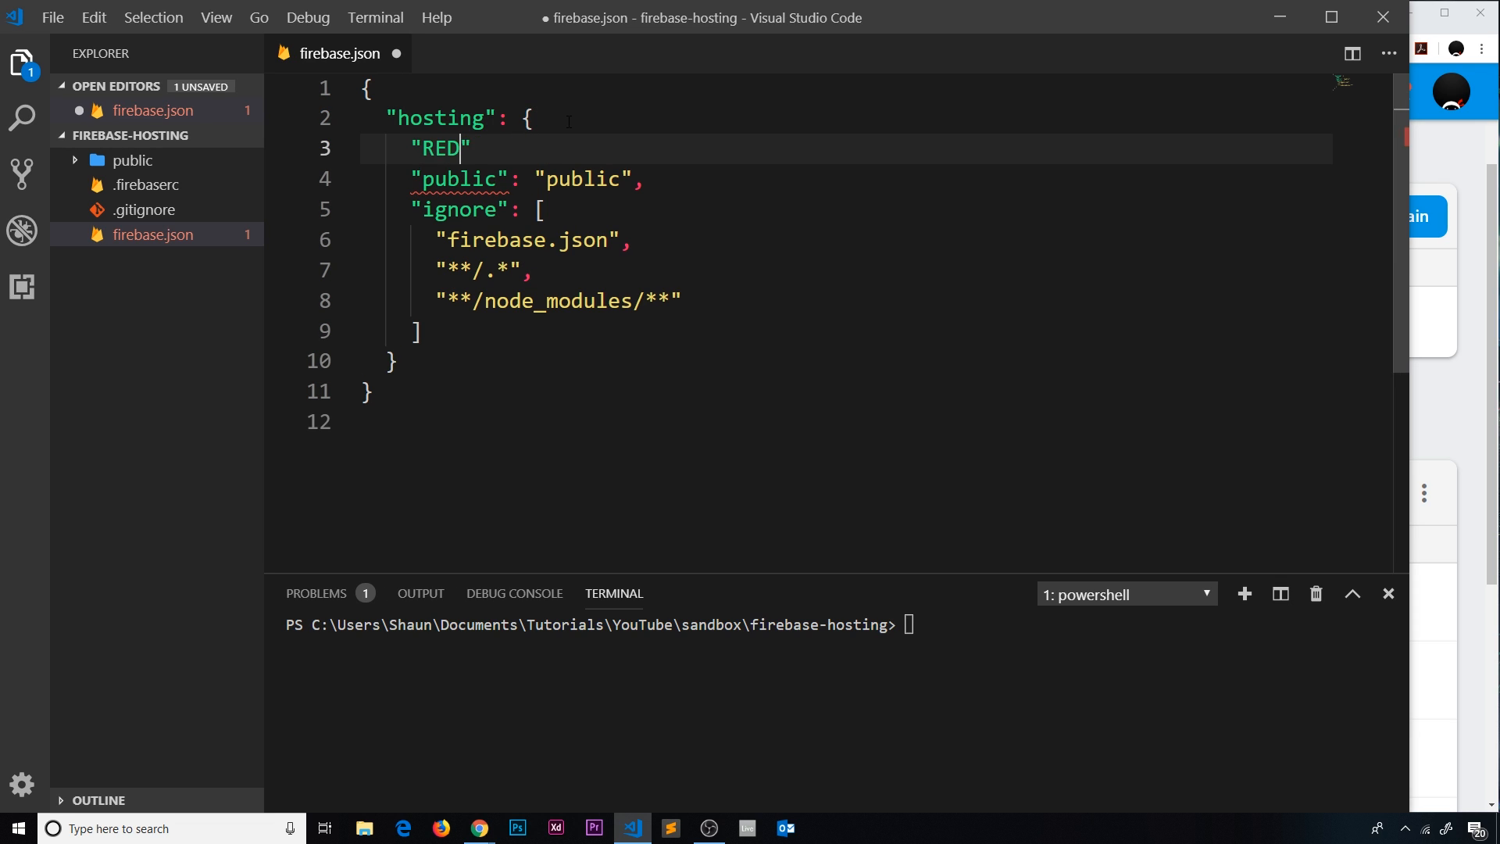
type("IRE")
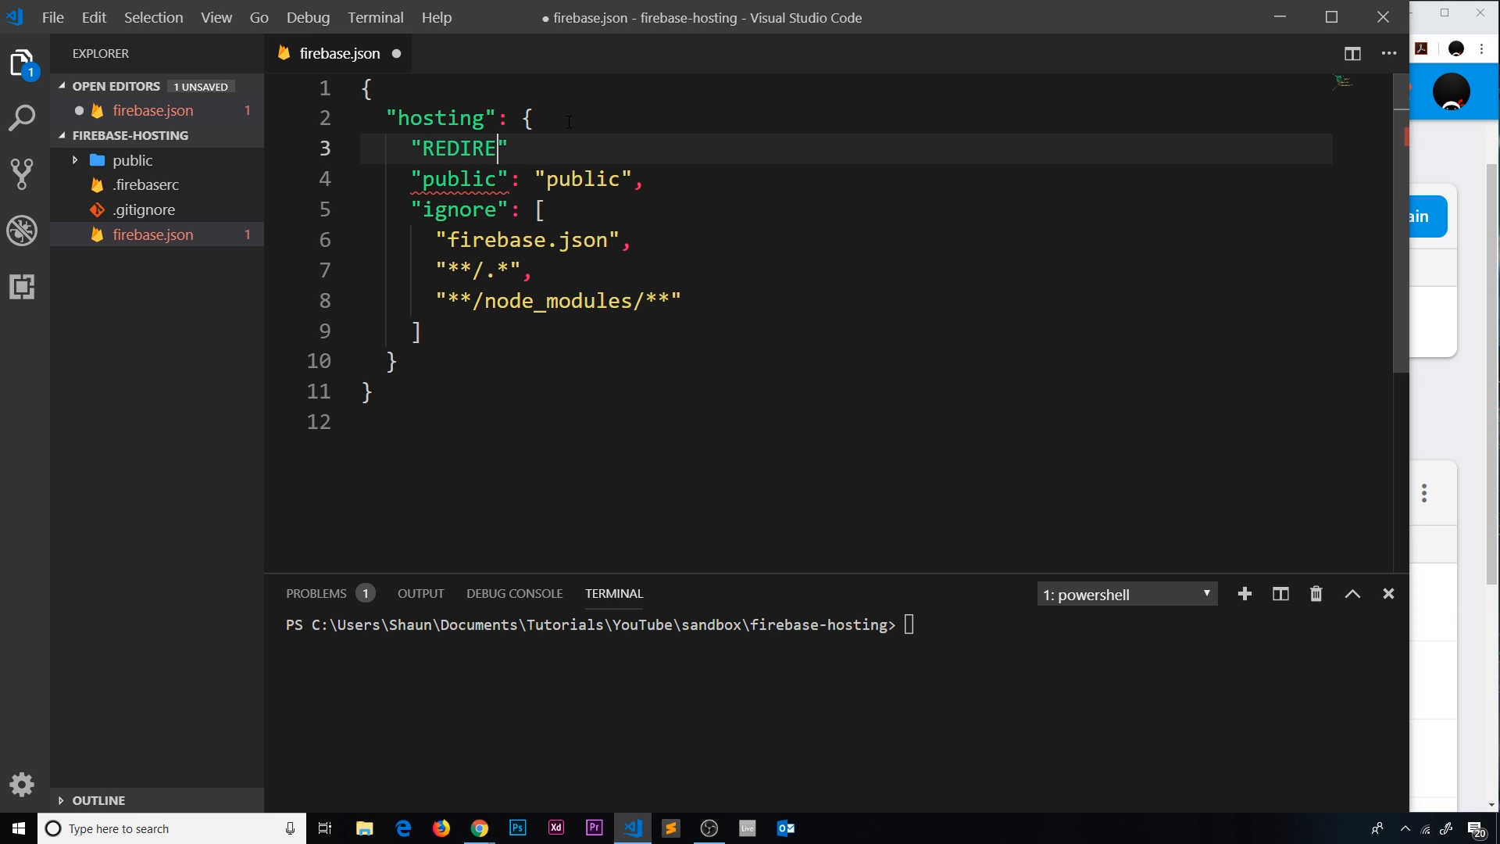
type("redire\"")
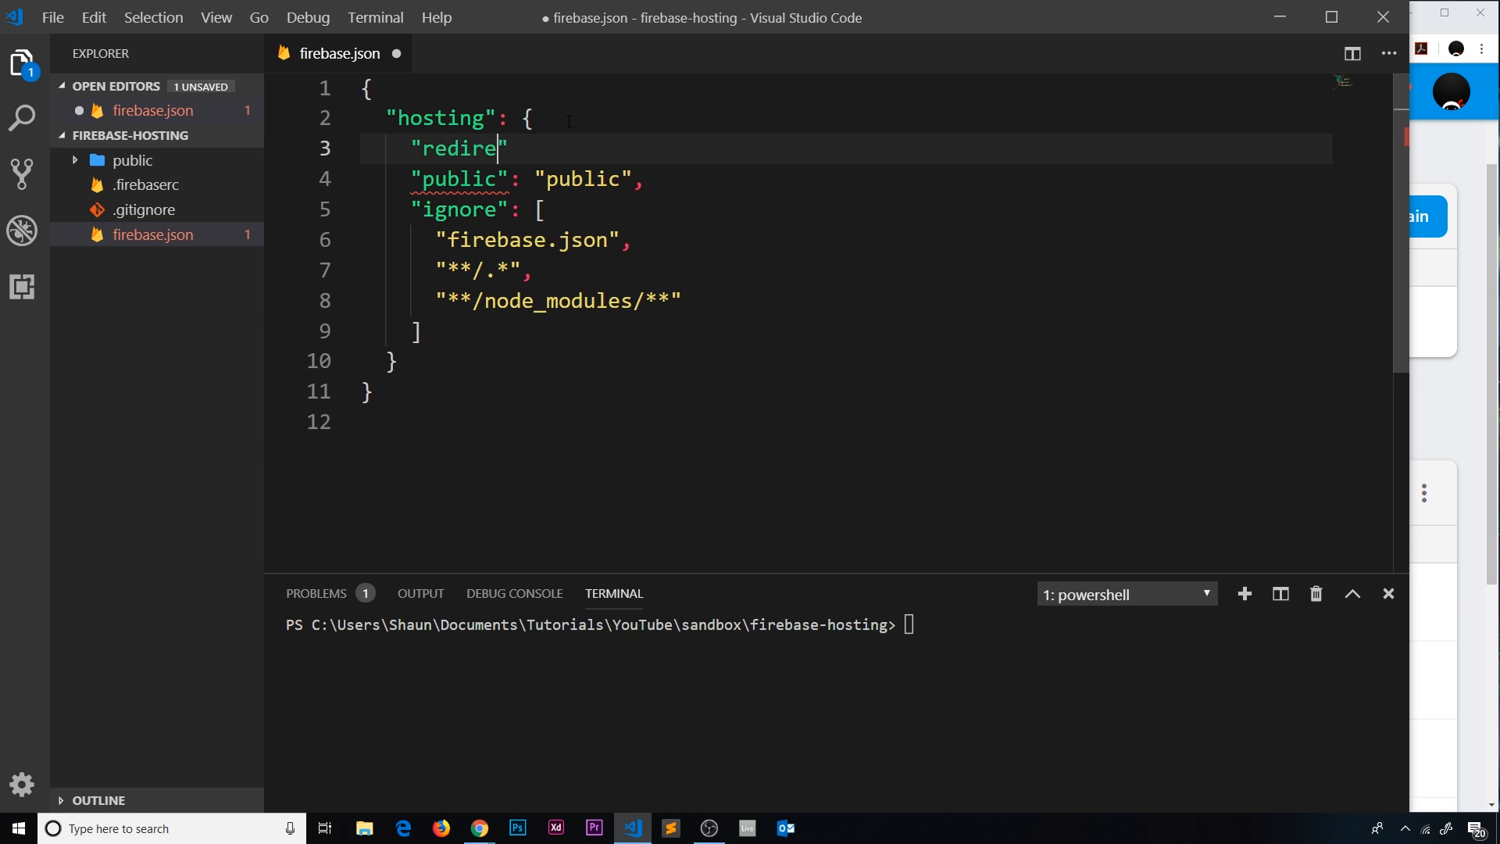
type("cts\":")
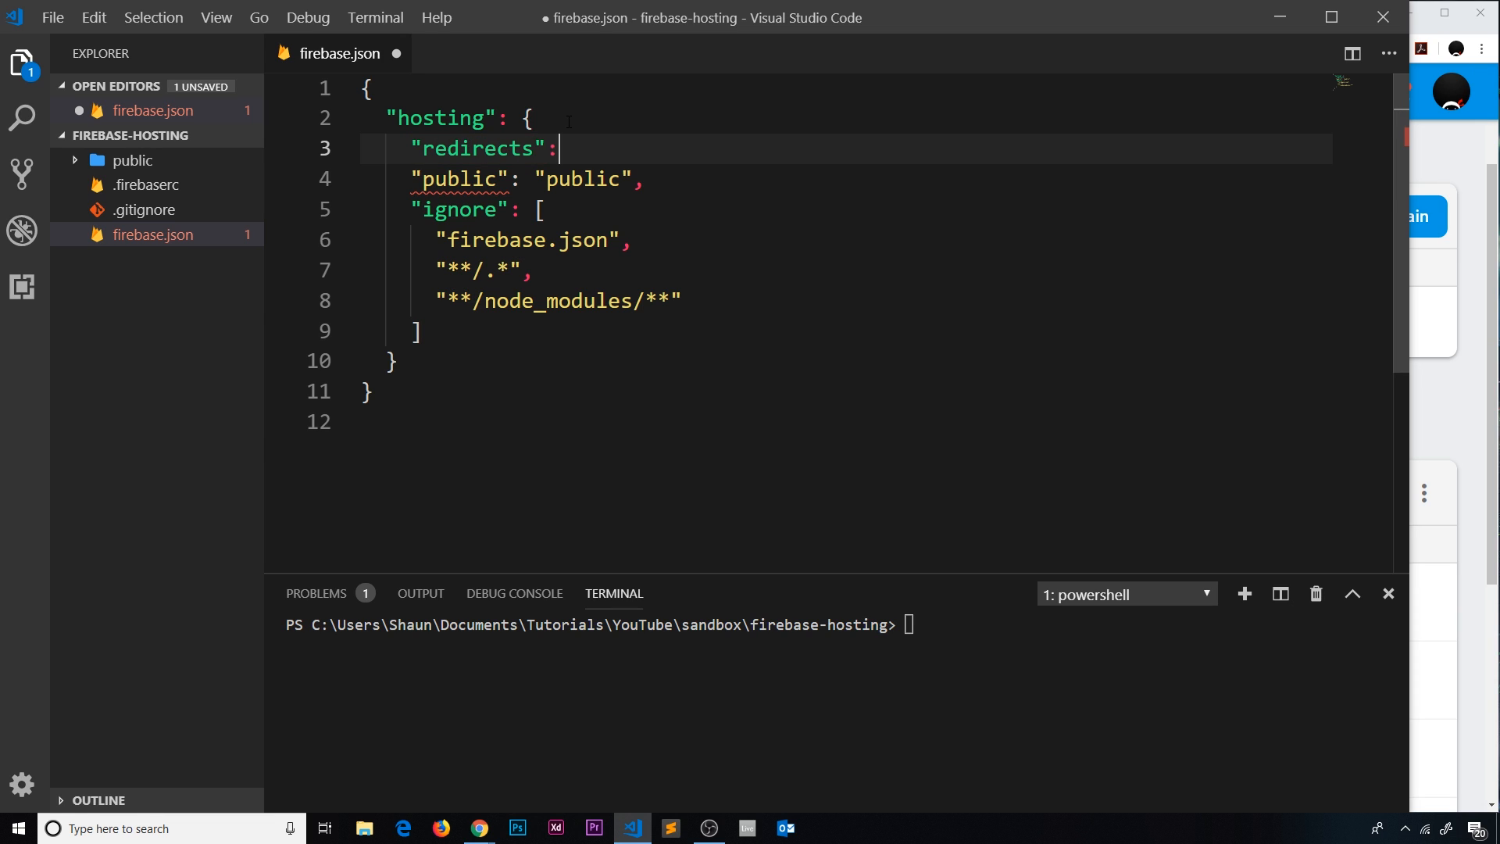
type("[]")
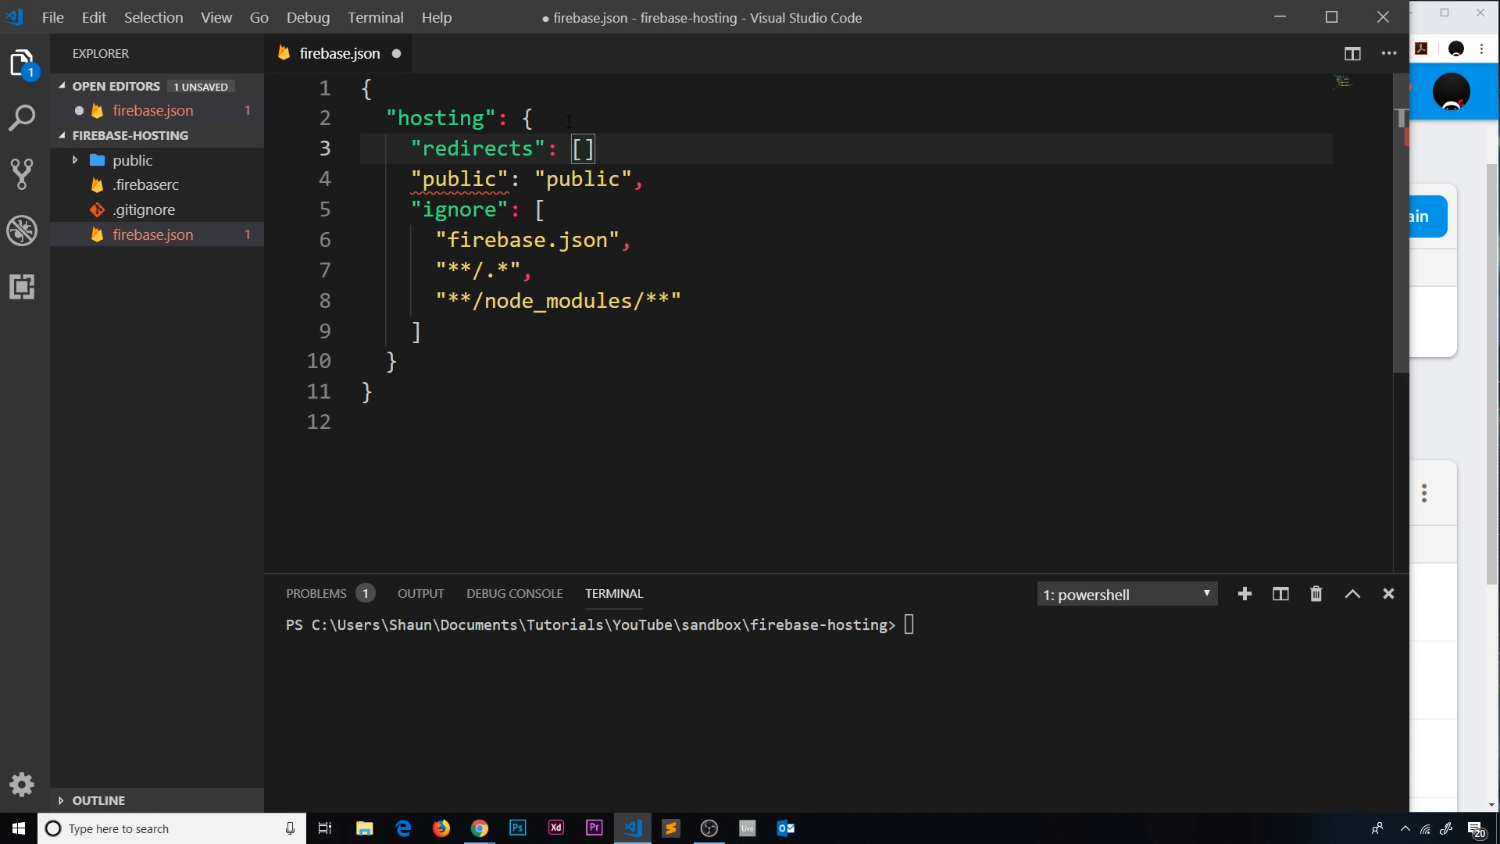
type(",")
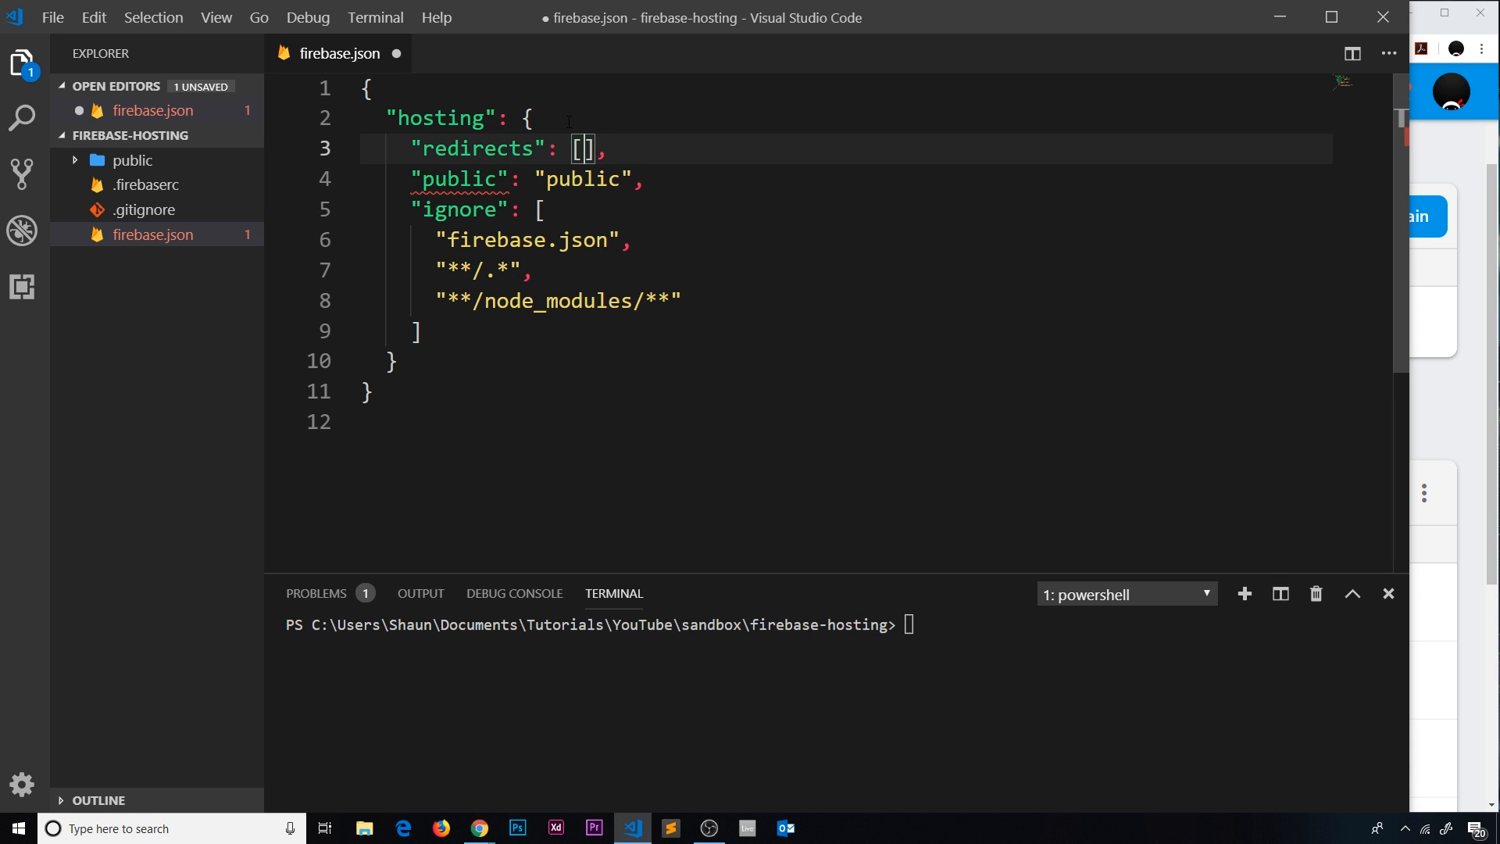
key("Enter")
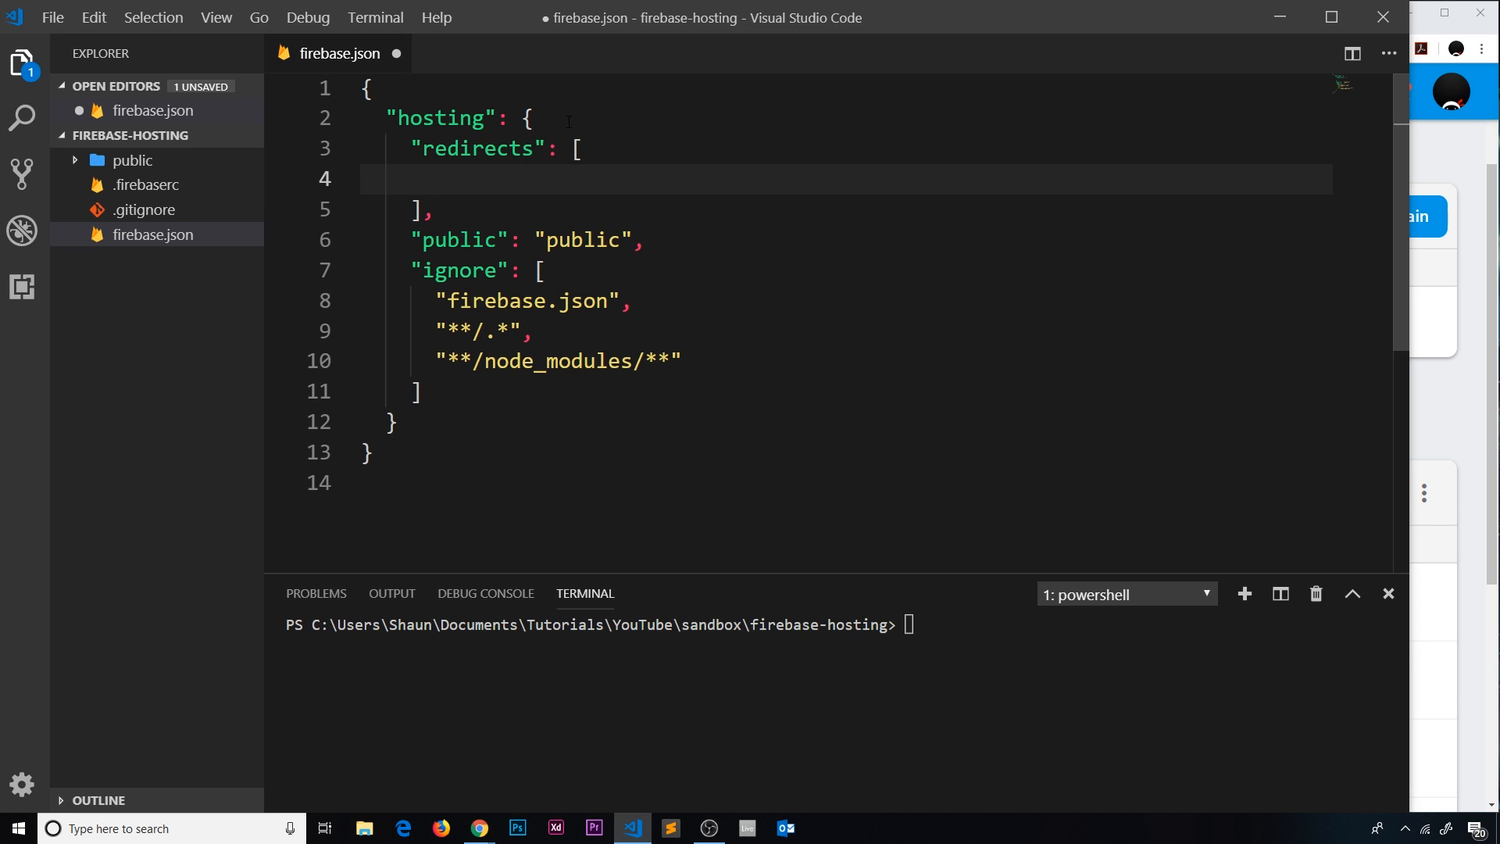
type("{")
type("\"")
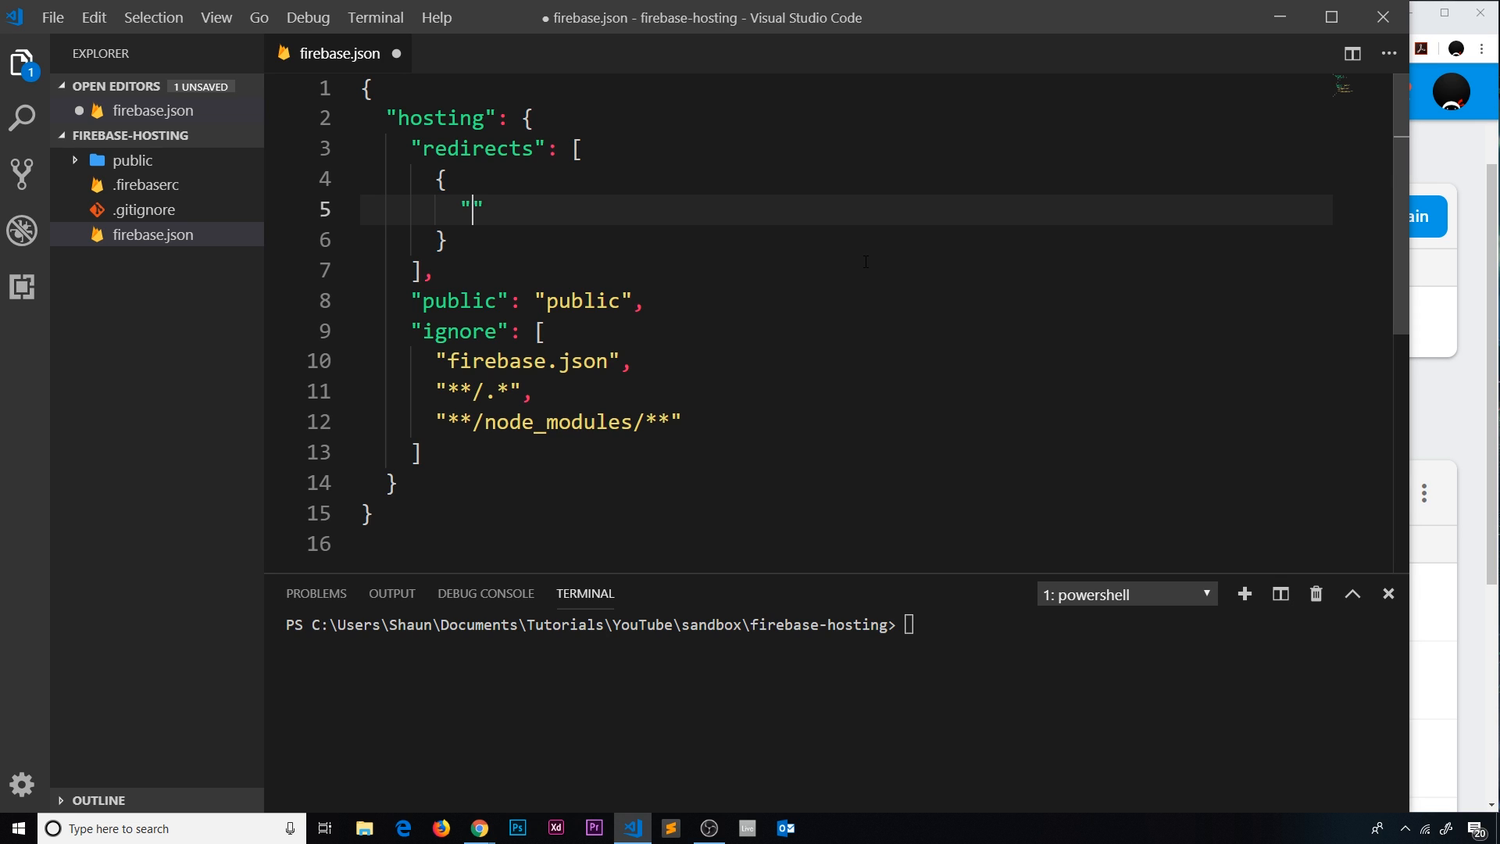
Step: Fill the redirect object with source "/about", destination "/" and type 301
type("sourc")
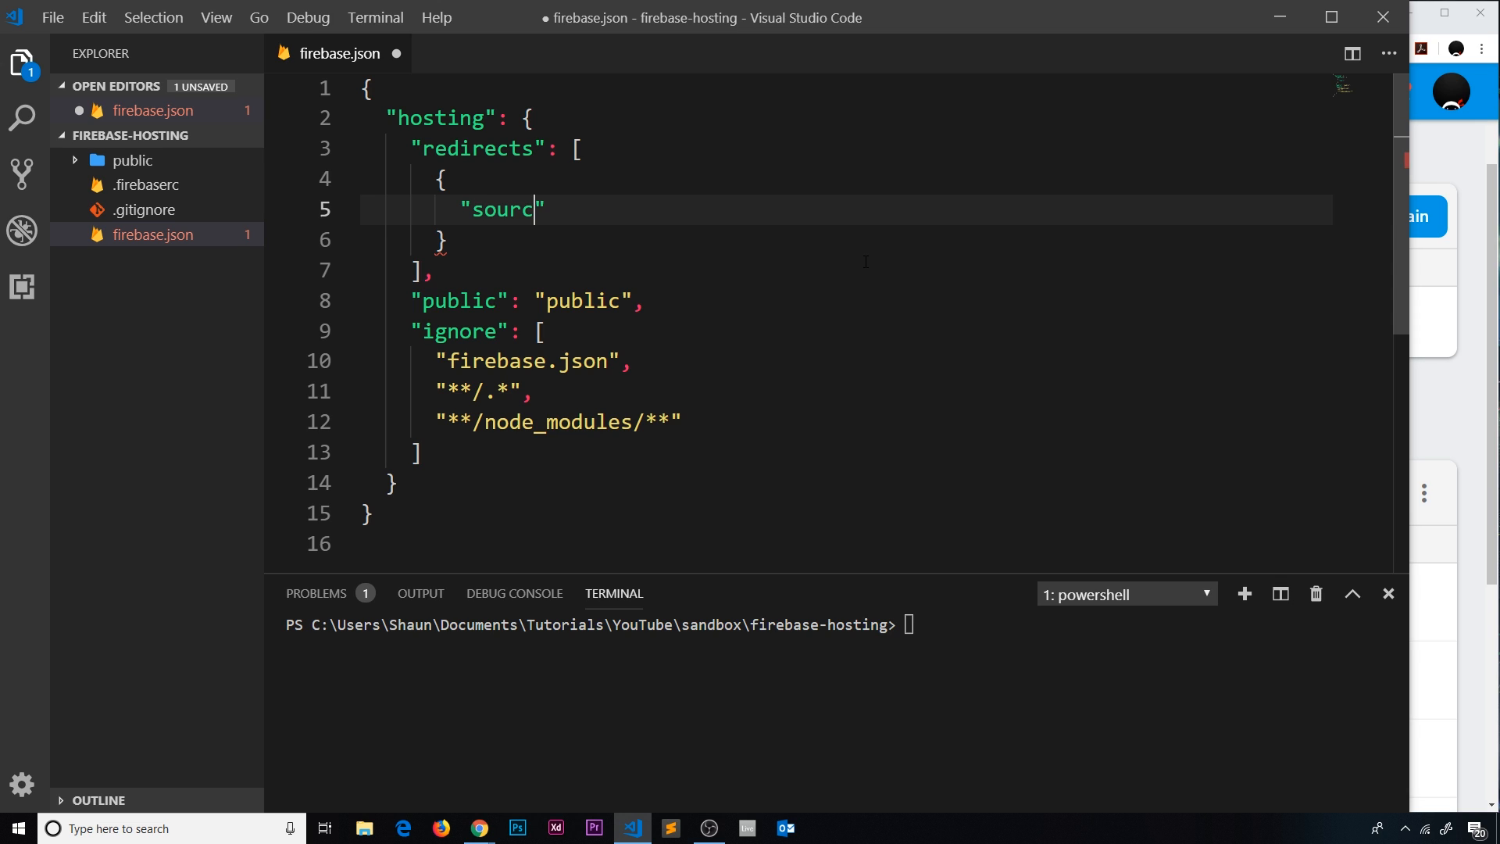
type("e\":")
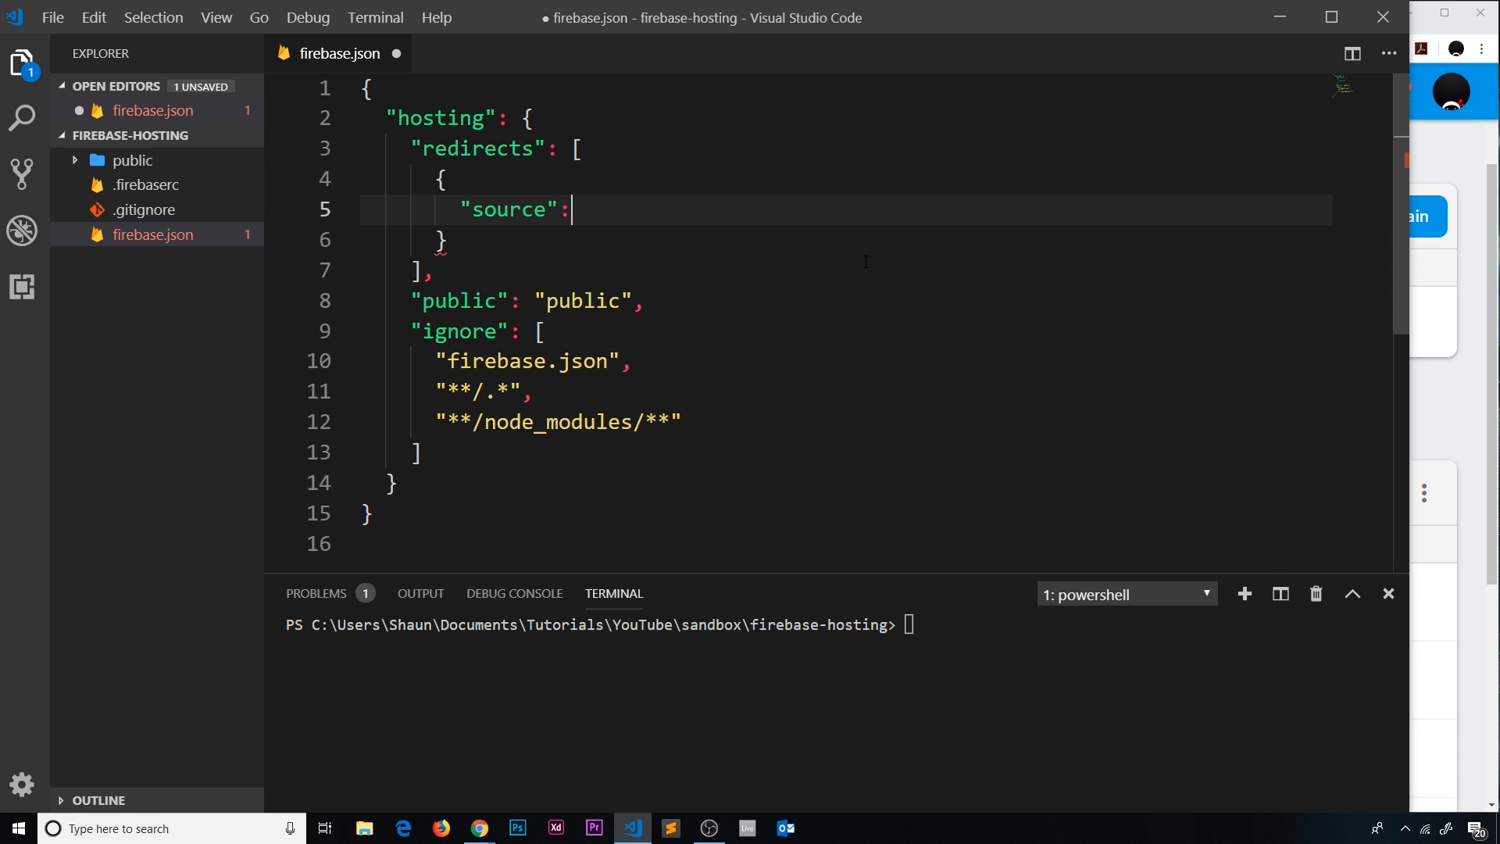
type("\"/\"")
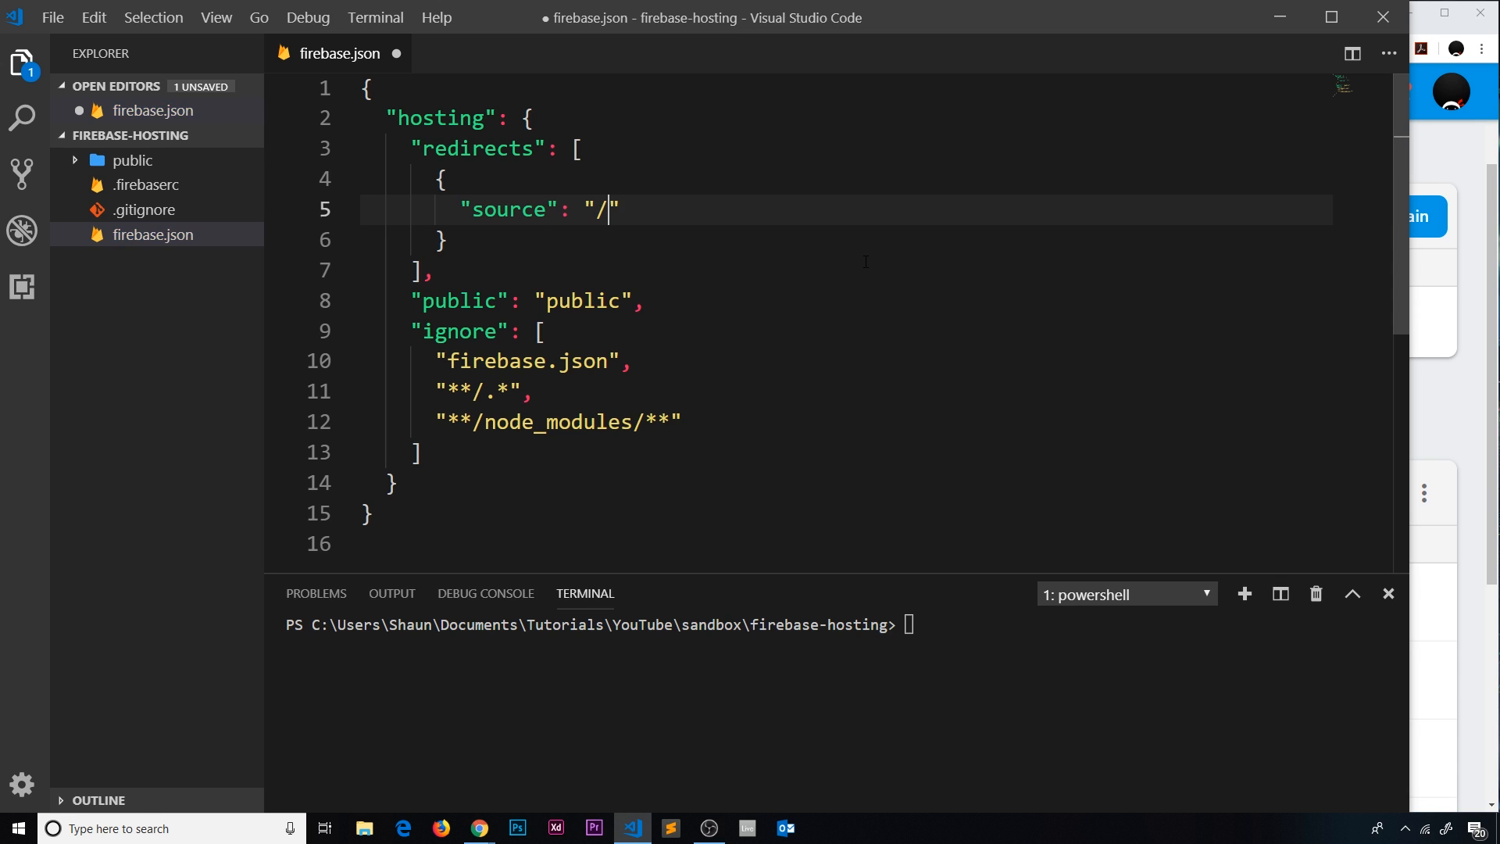
type("about")
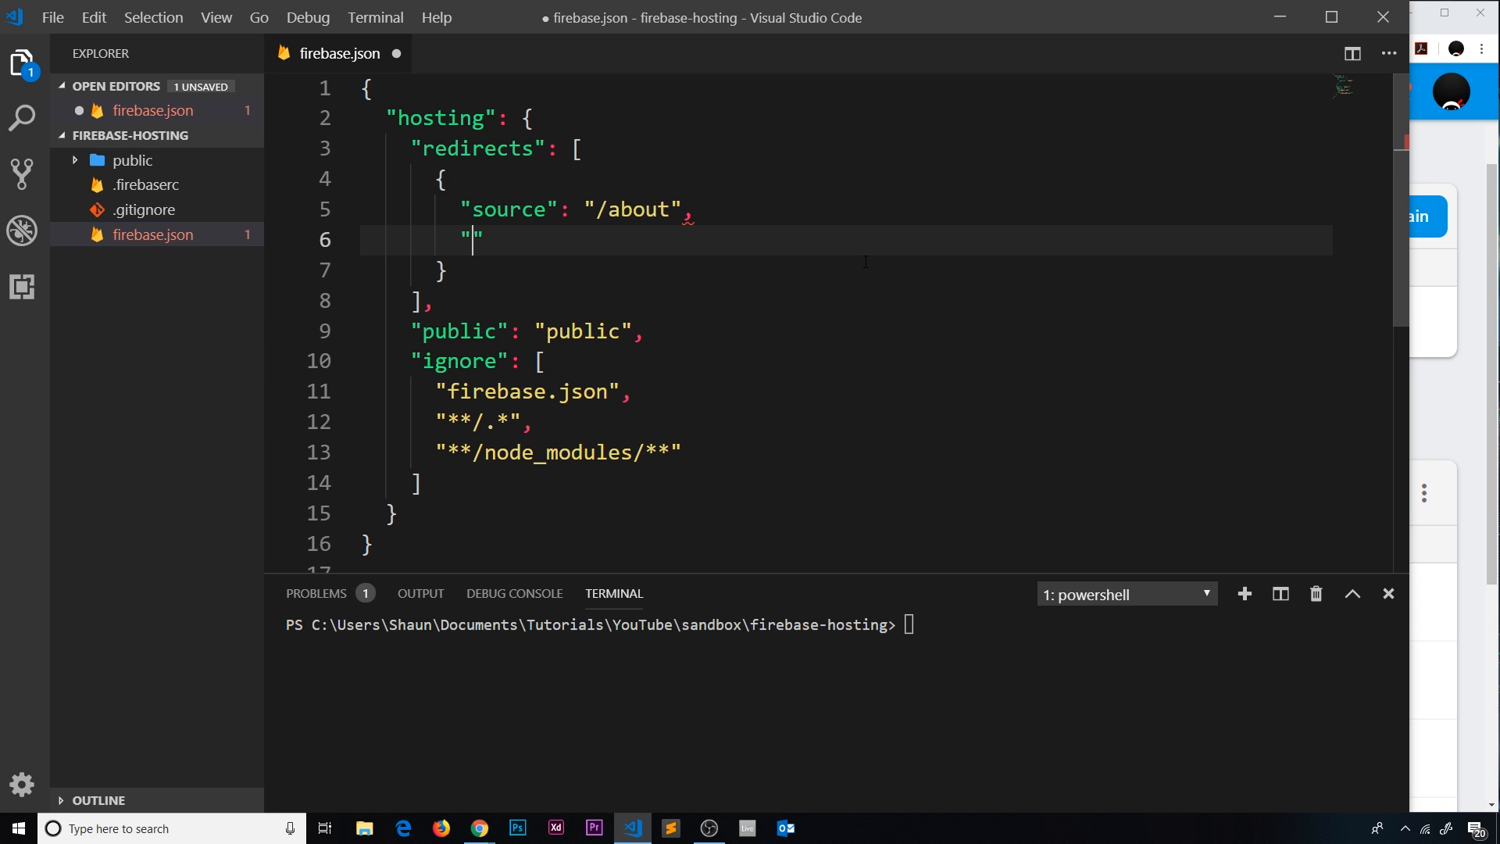
type("destinat")
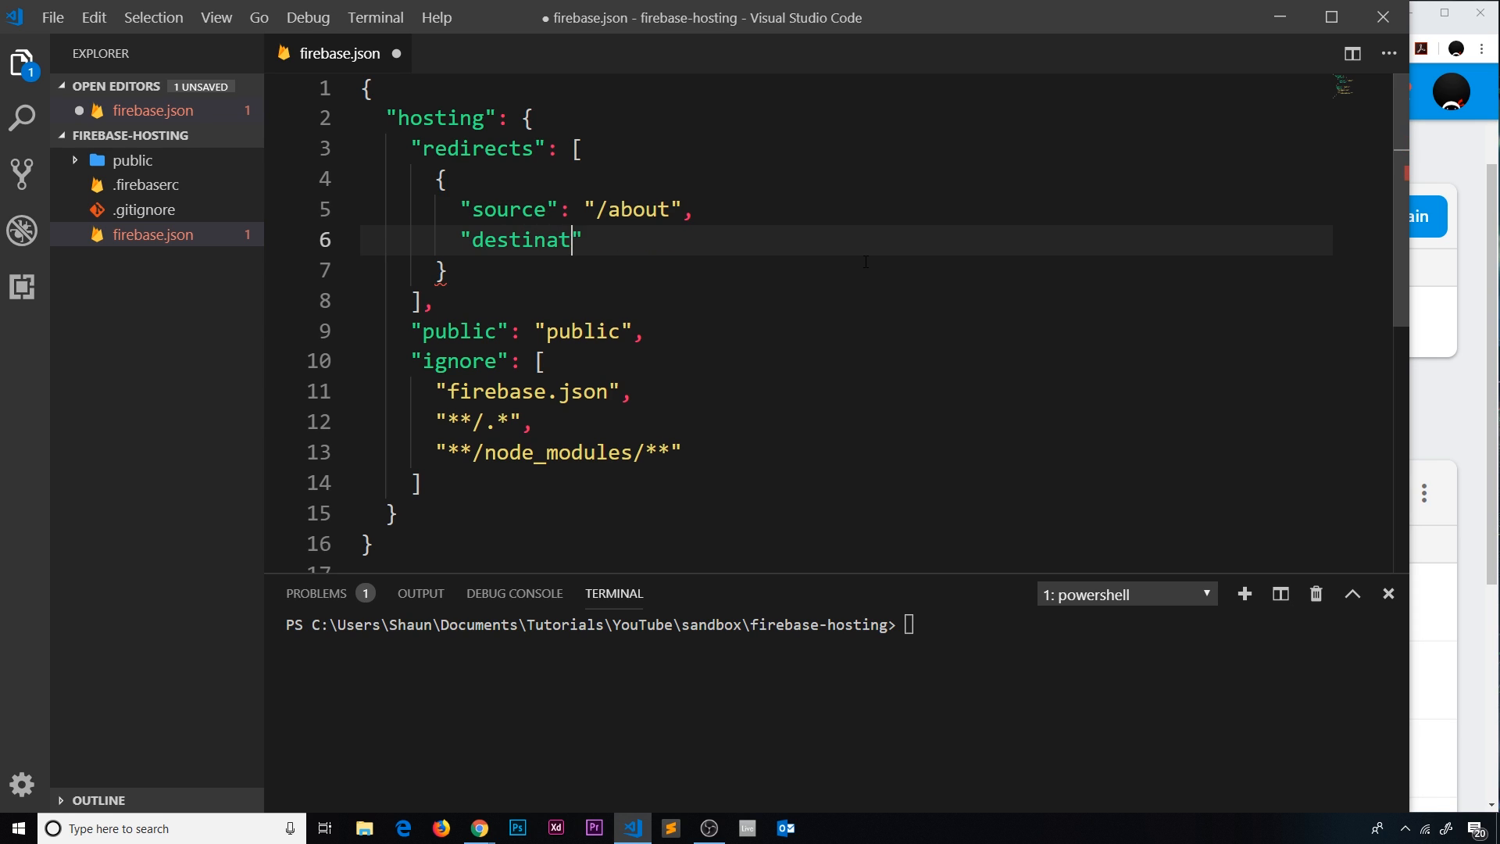
type("ion\":")
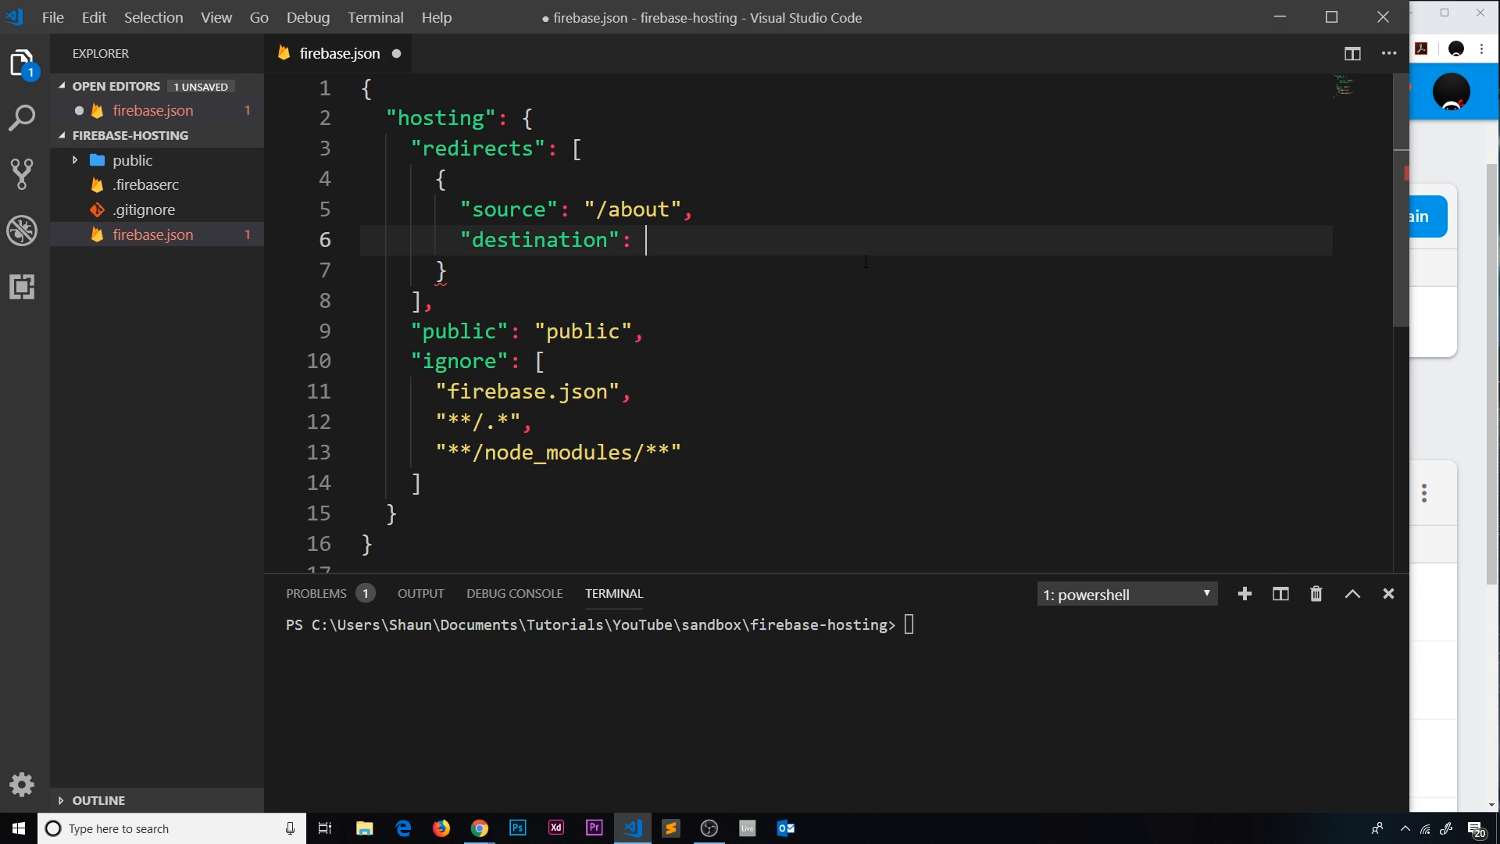
type("\"/\",")
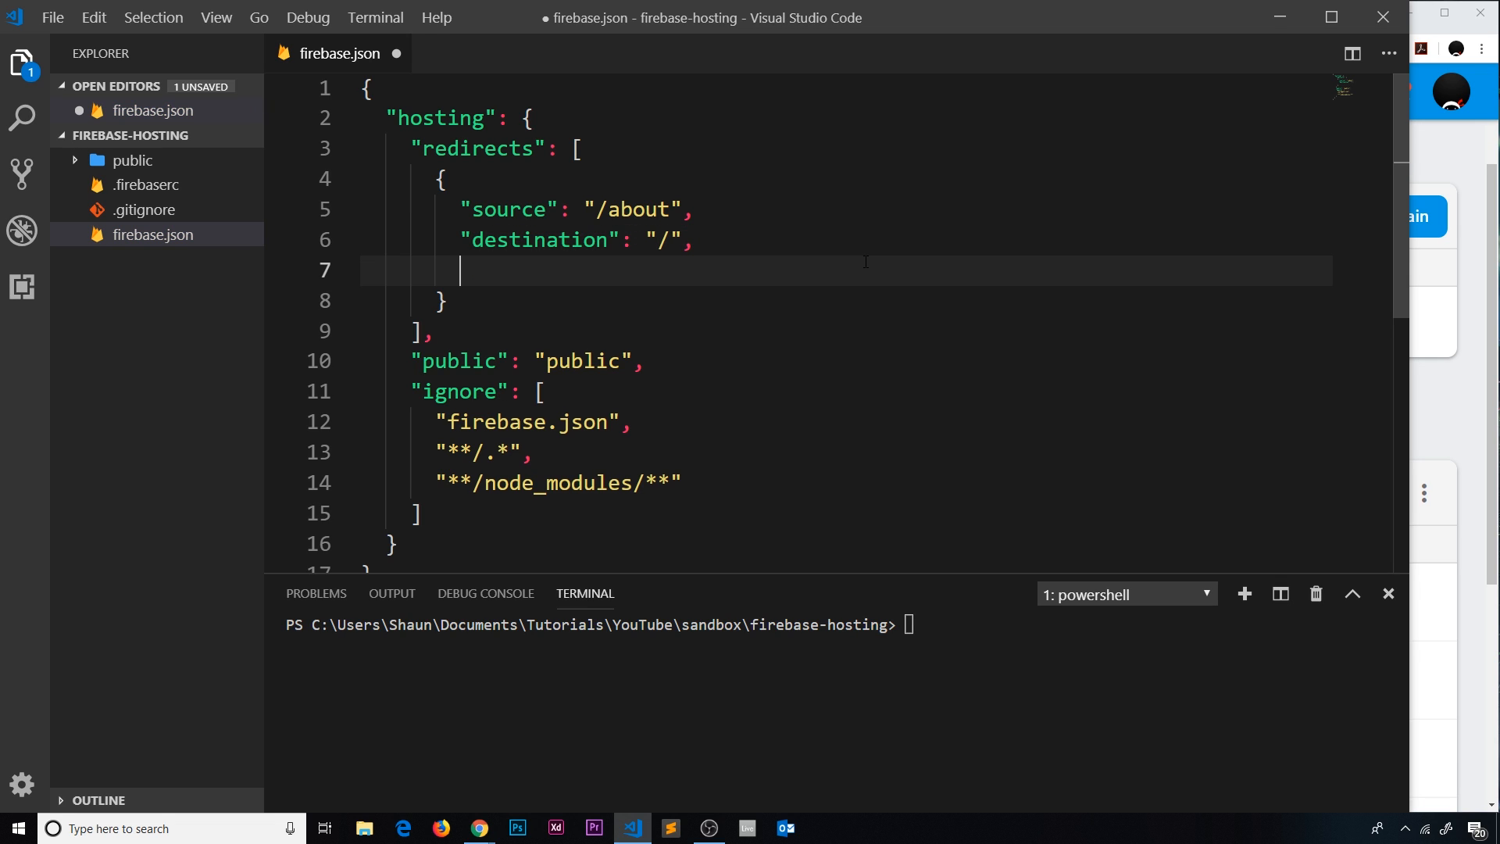
type("\"type\"")
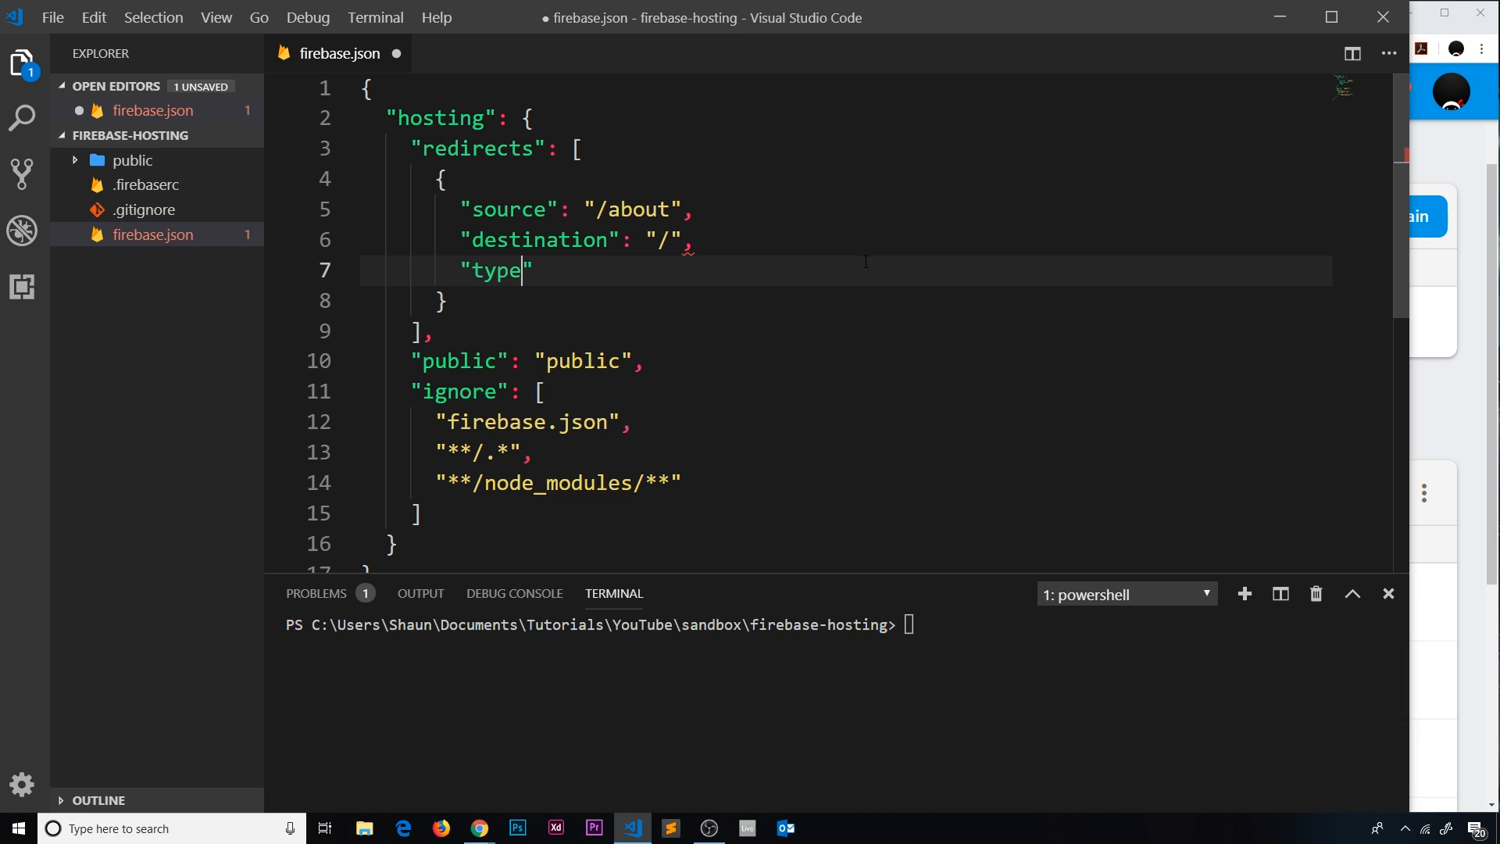
type(": 301")
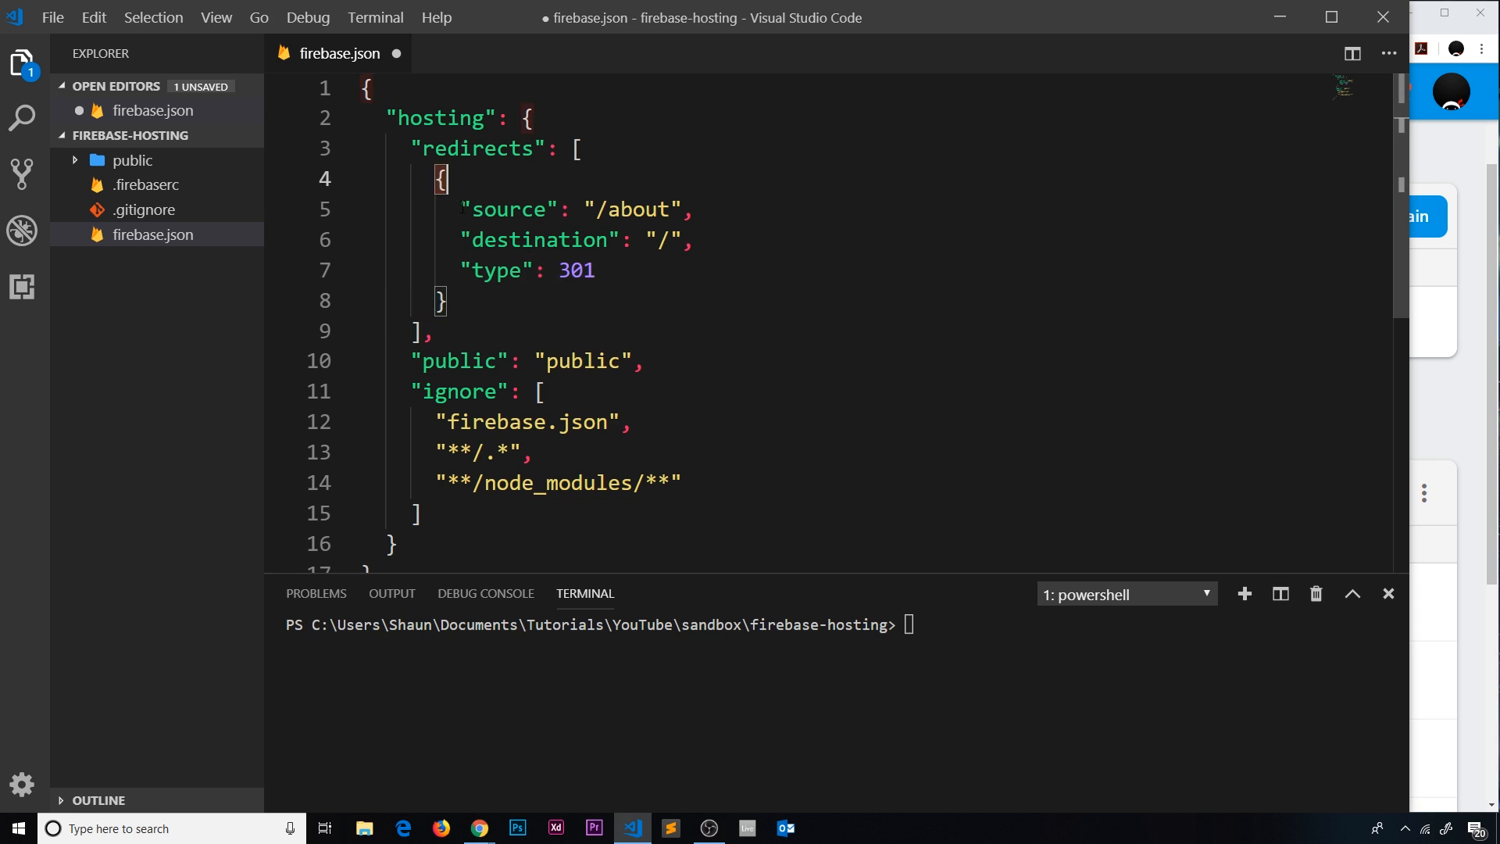
Step: Duplicate the rule as source "/contact" with type 302 and save firebase.json
left_click_drag(440, 178, 450, 300)
type(",")
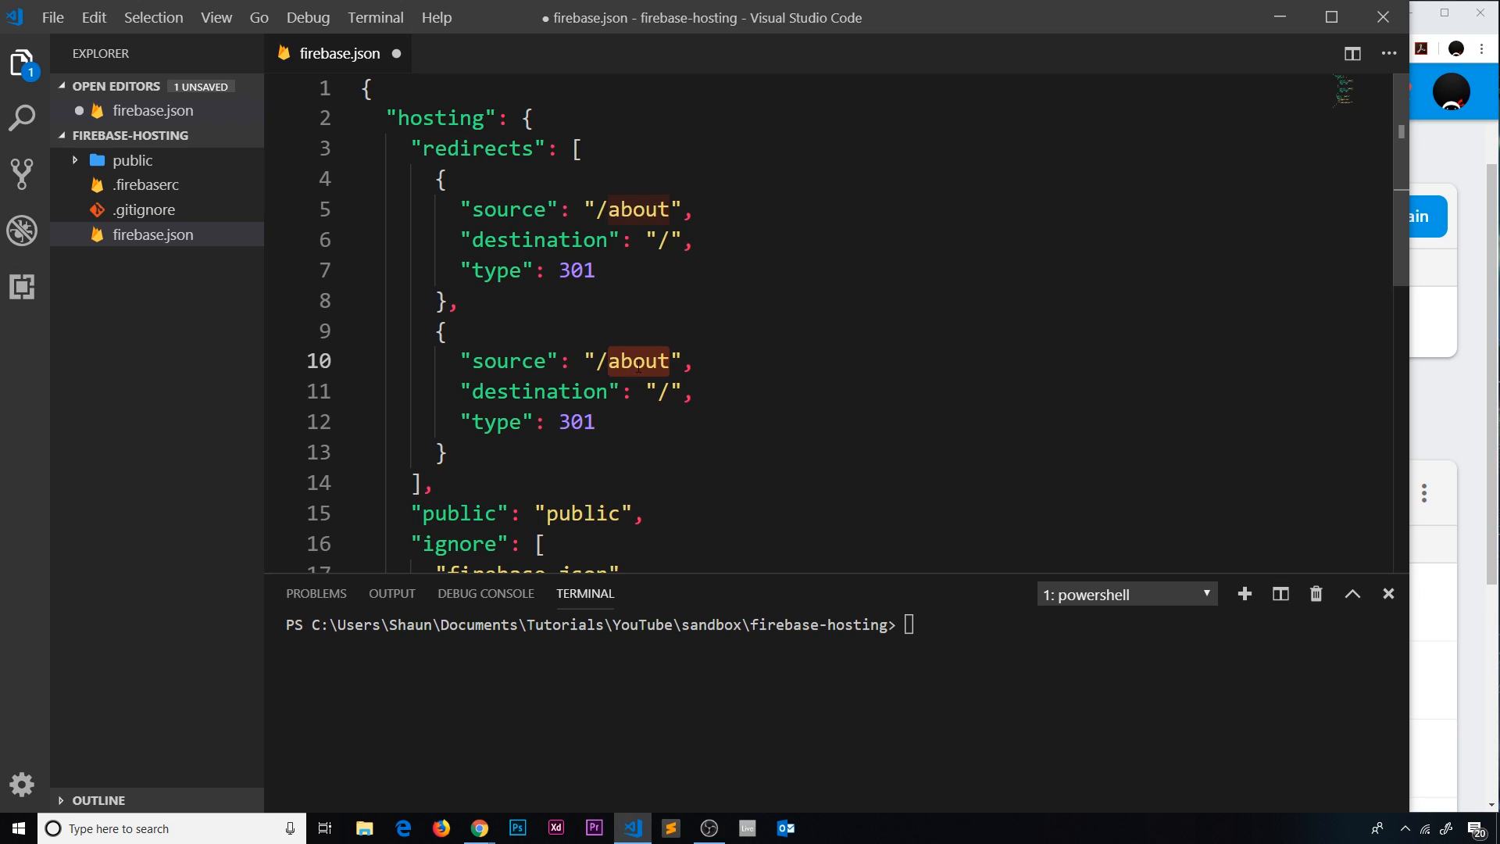
type("contact")
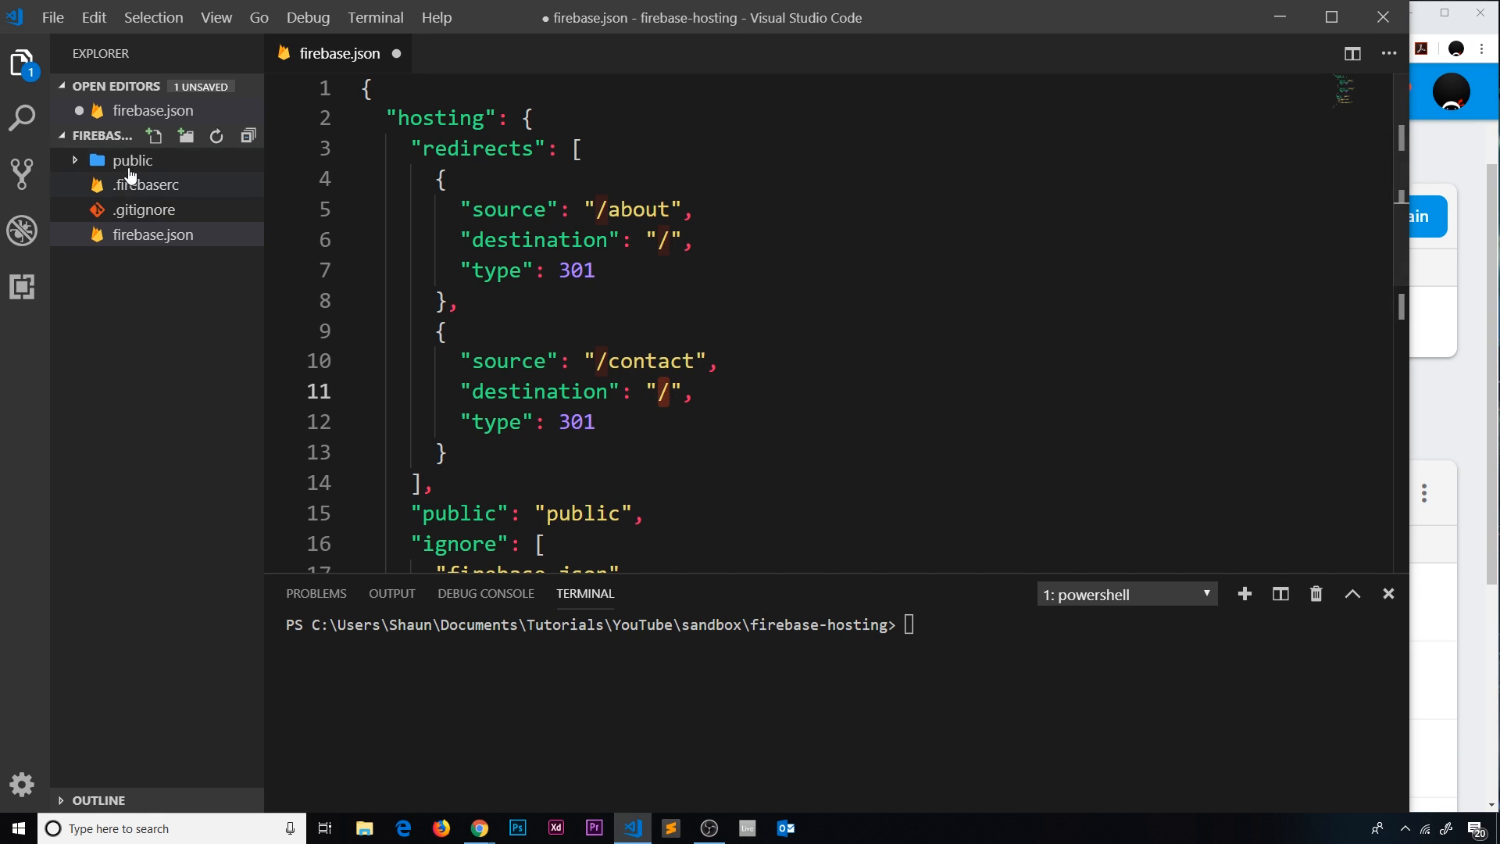
left_click(131, 160)
type("2")
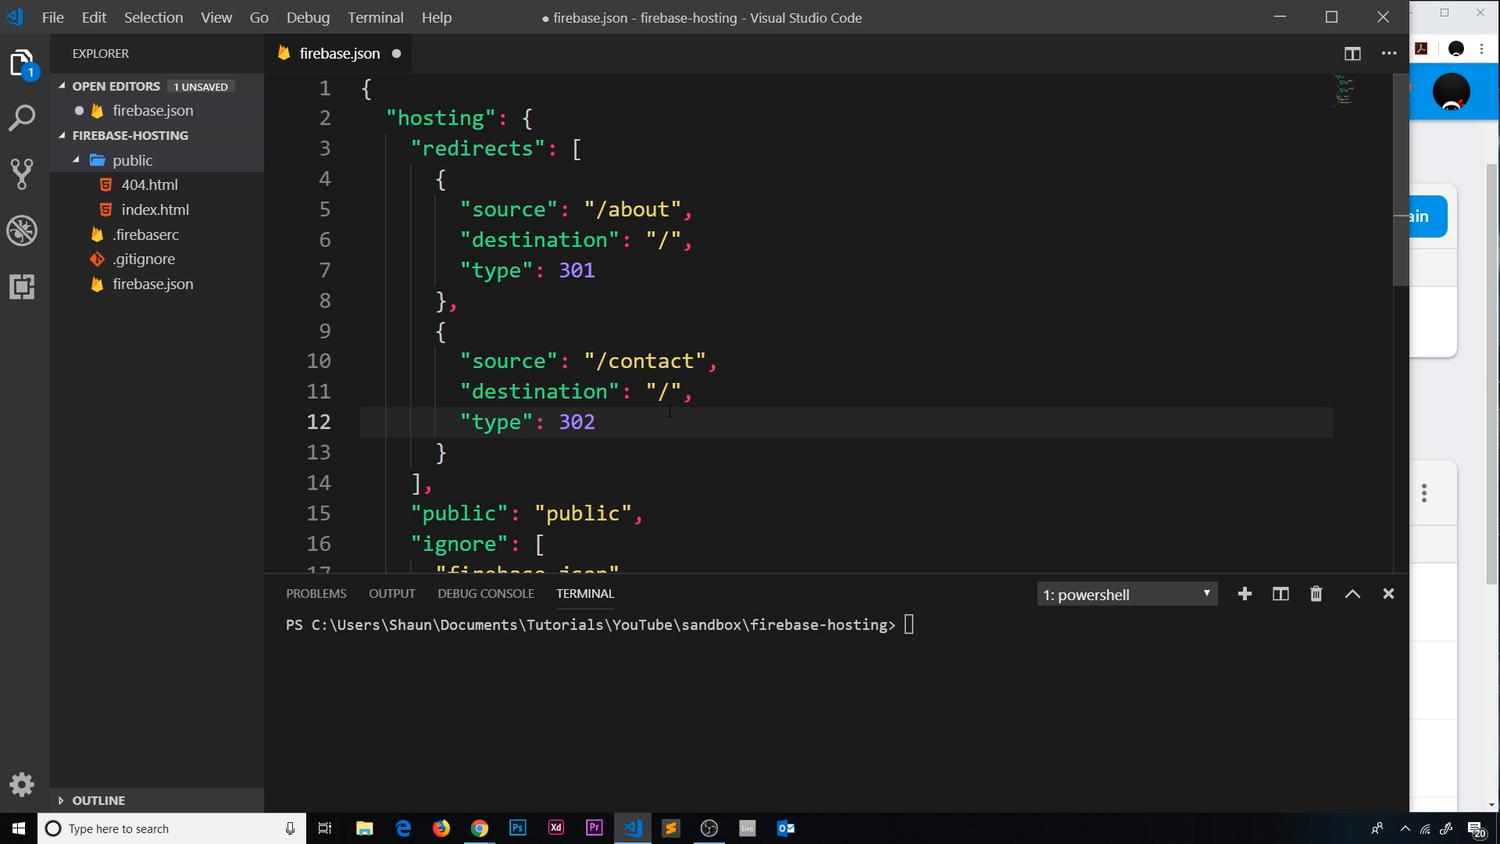
key("ctrl+s")
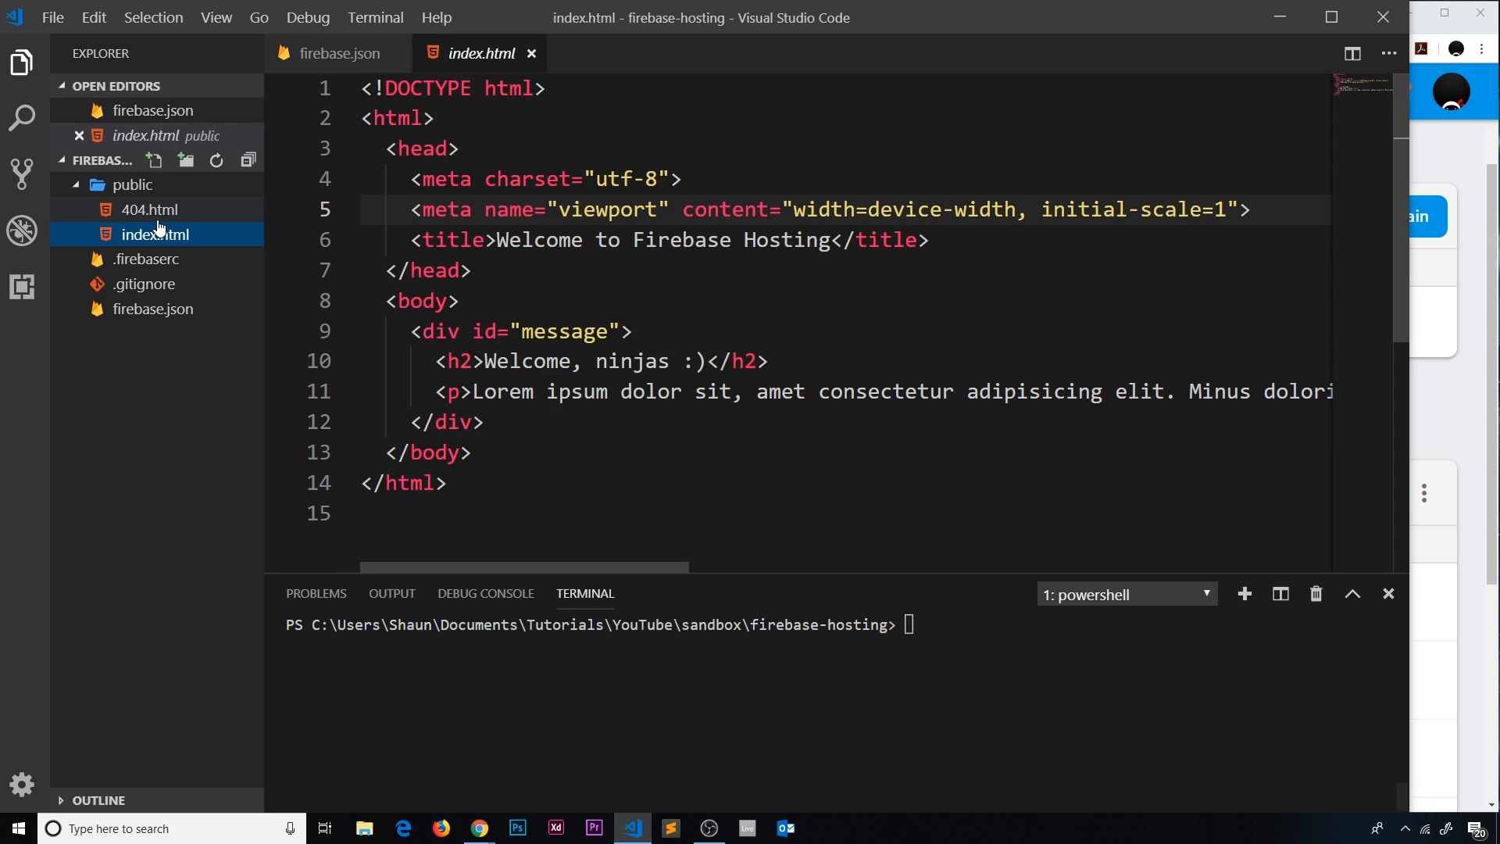
Step: Review index.html, then run firebase deploy in the integrated terminal
left_click(155, 232)
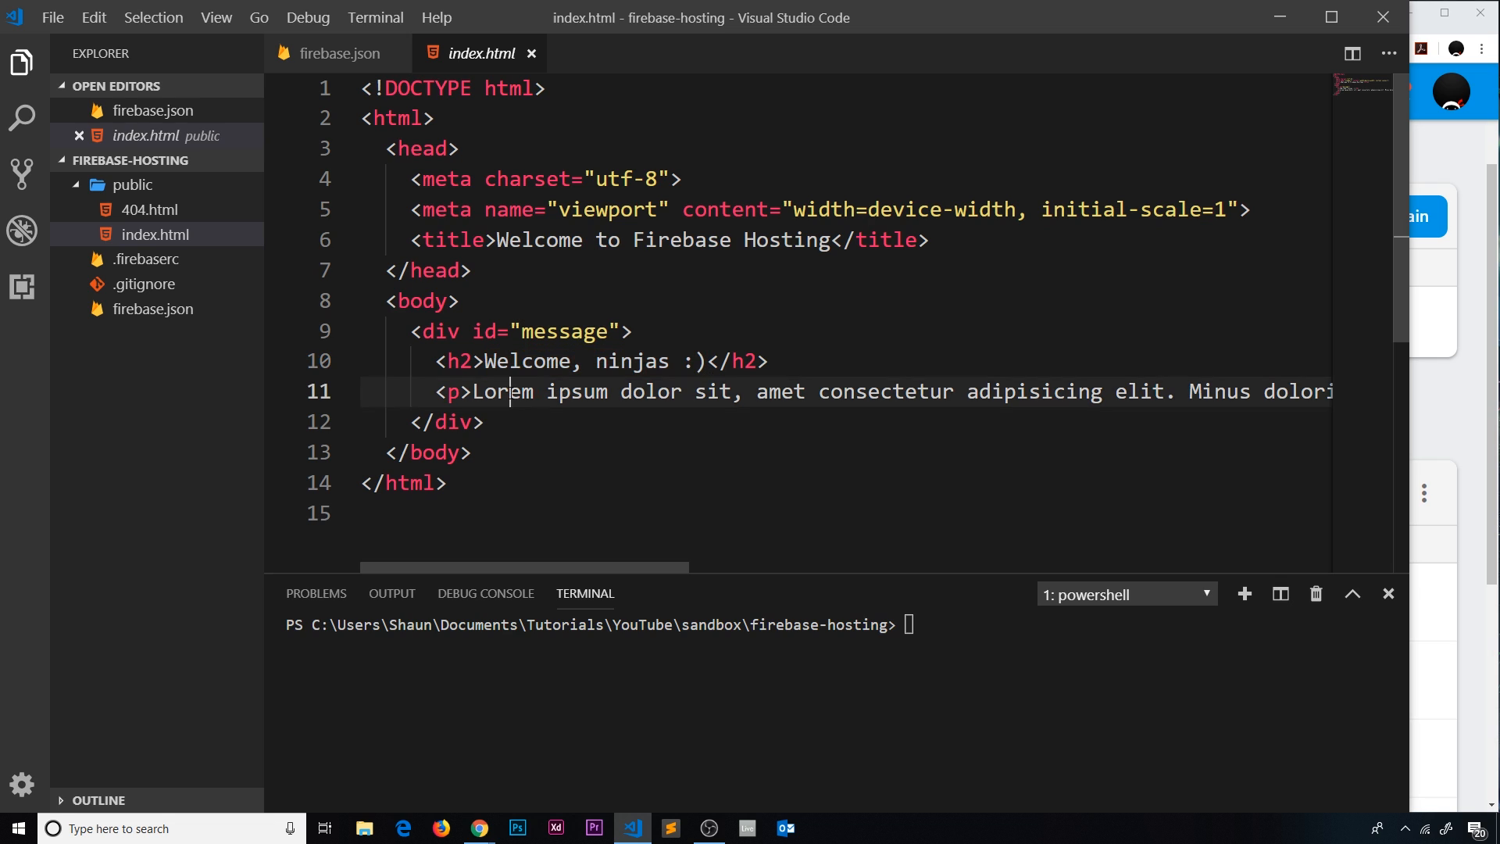
left_click_drag(475, 391, 1065, 391)
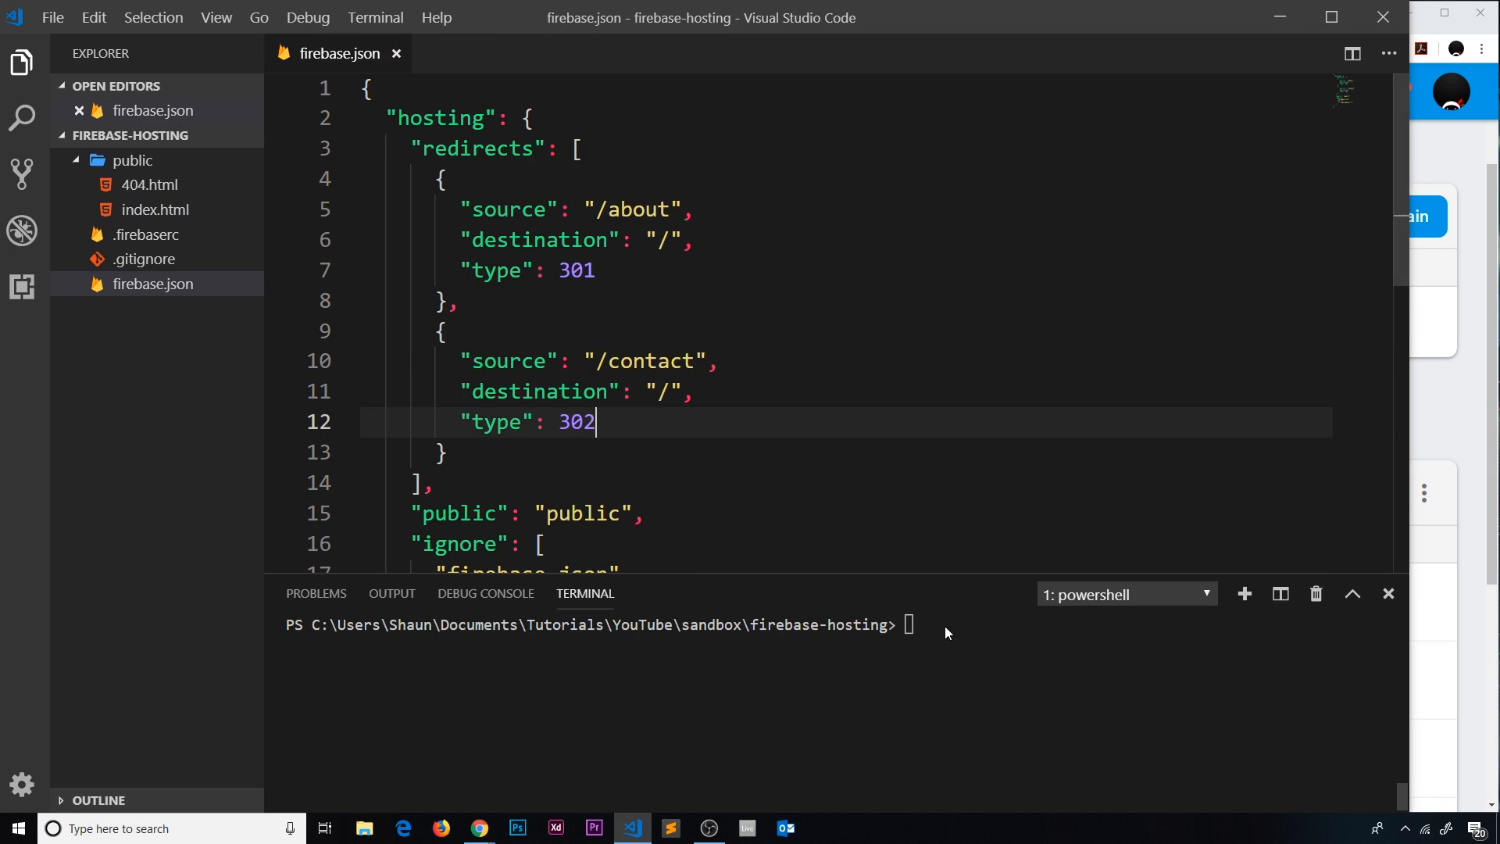
type("fire")
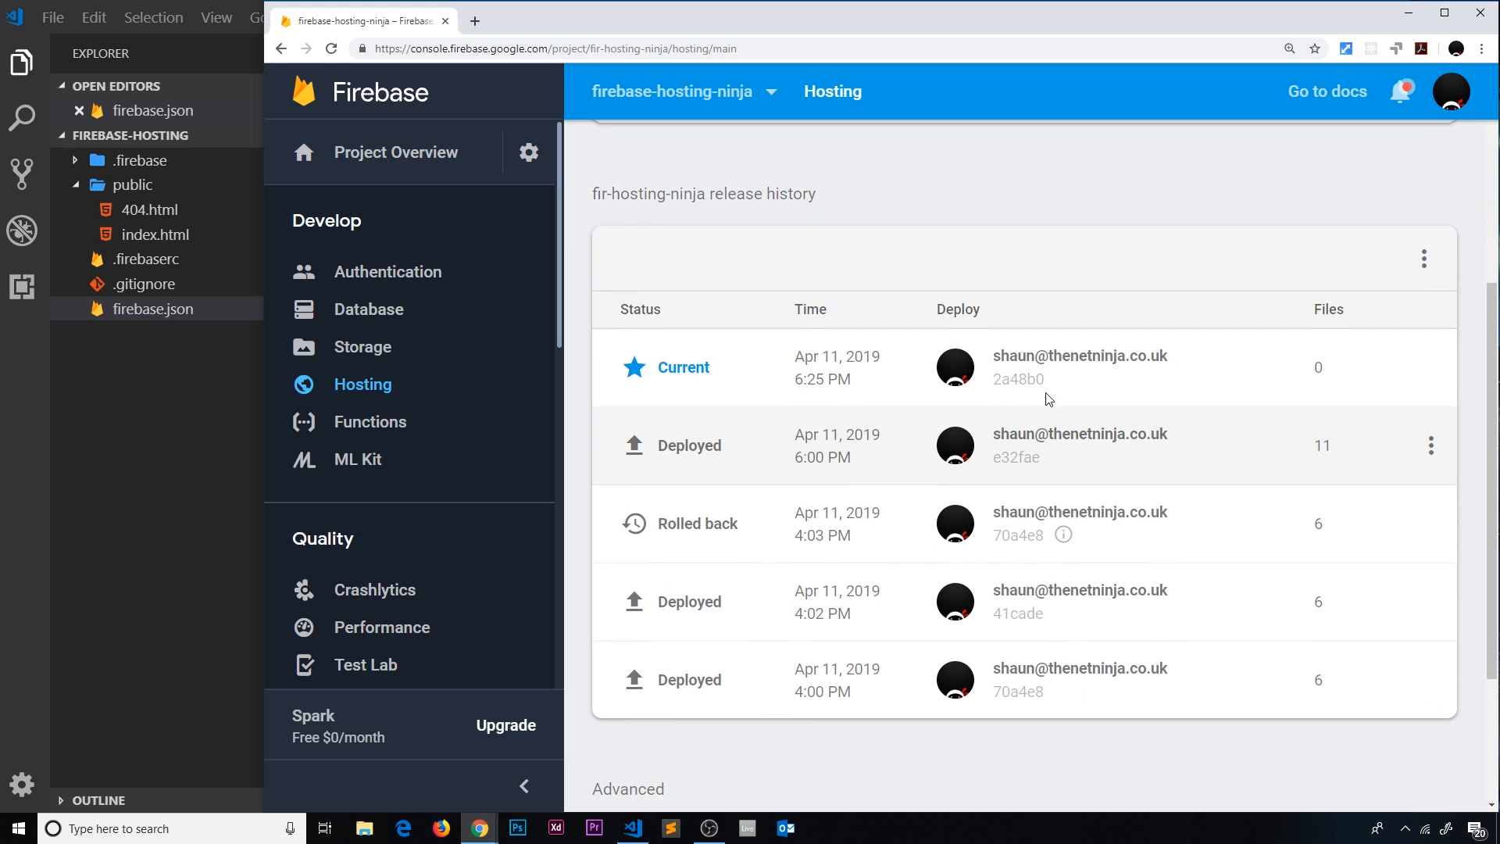
Step: Open the hosted Mario's Coding Club site from the Hosting dashboard domain link
double_click(814, 378)
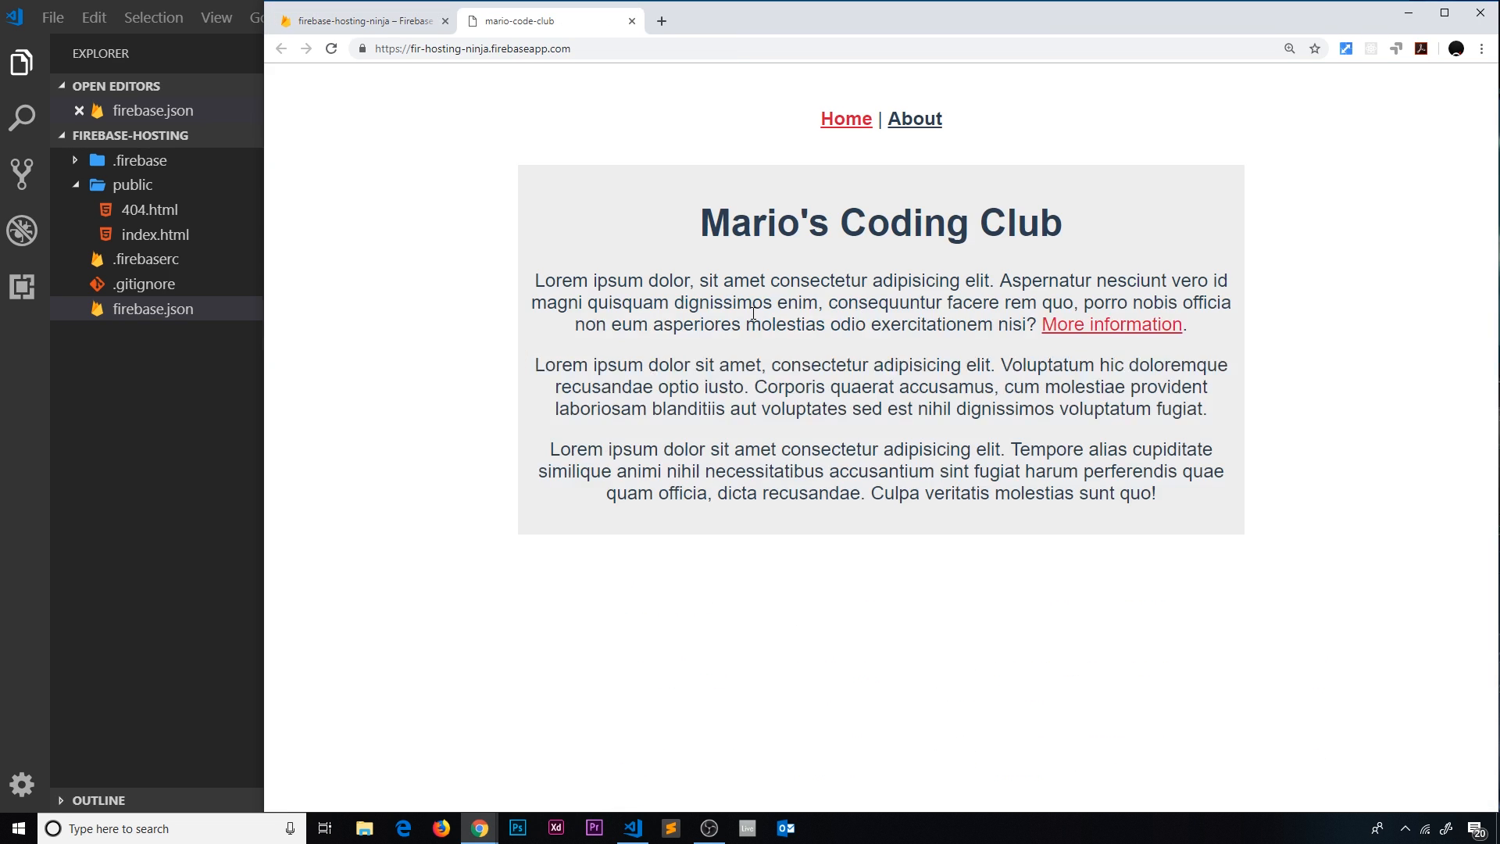
Step: Reload to the 'Welcome, ninjas' page, then visit /hello to see the 404 Page Not Found
left_click(332, 49)
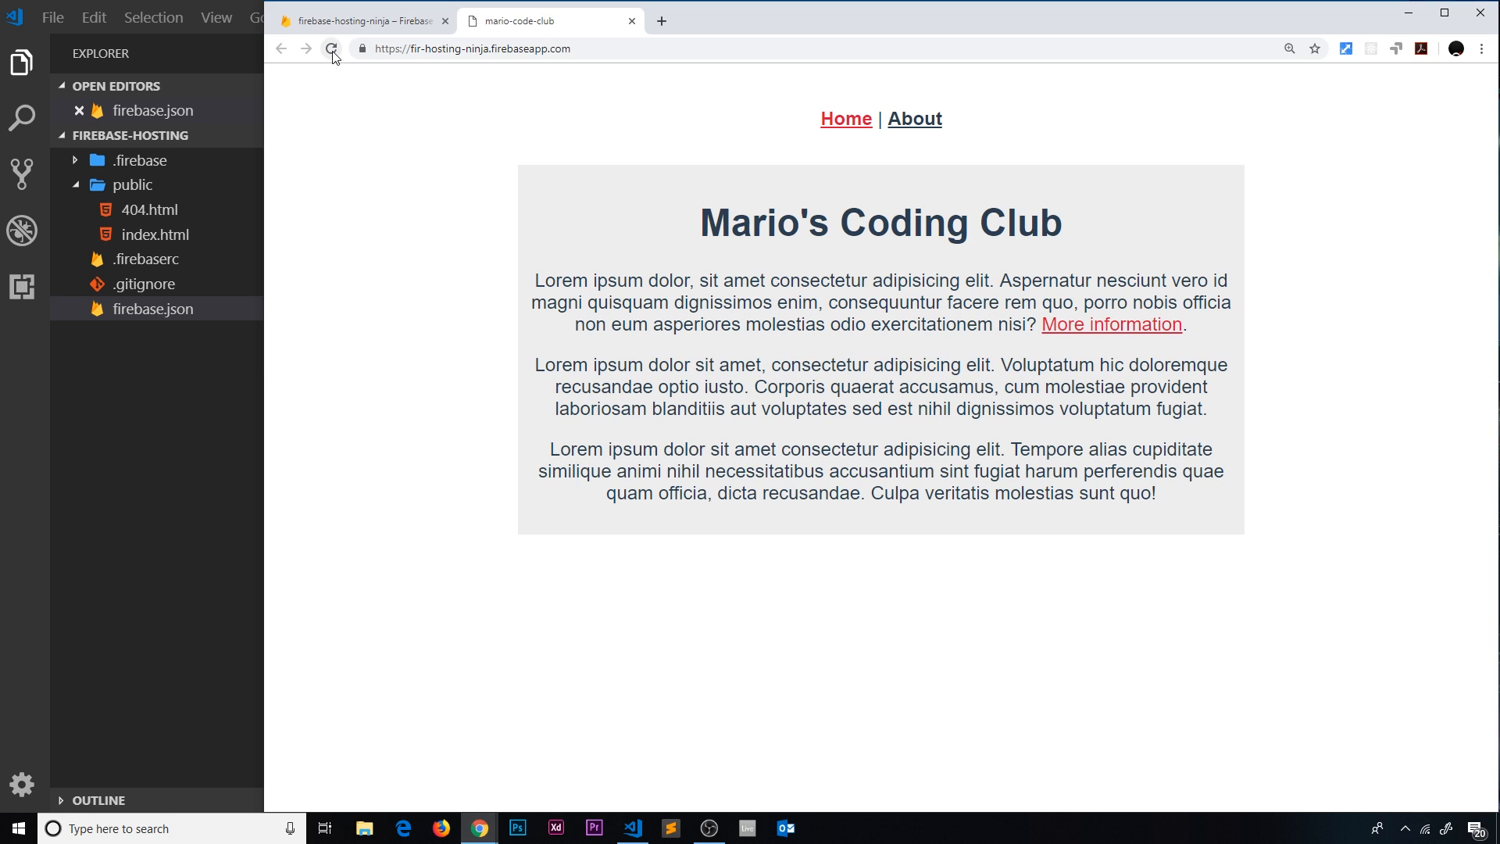
left_click(331, 48)
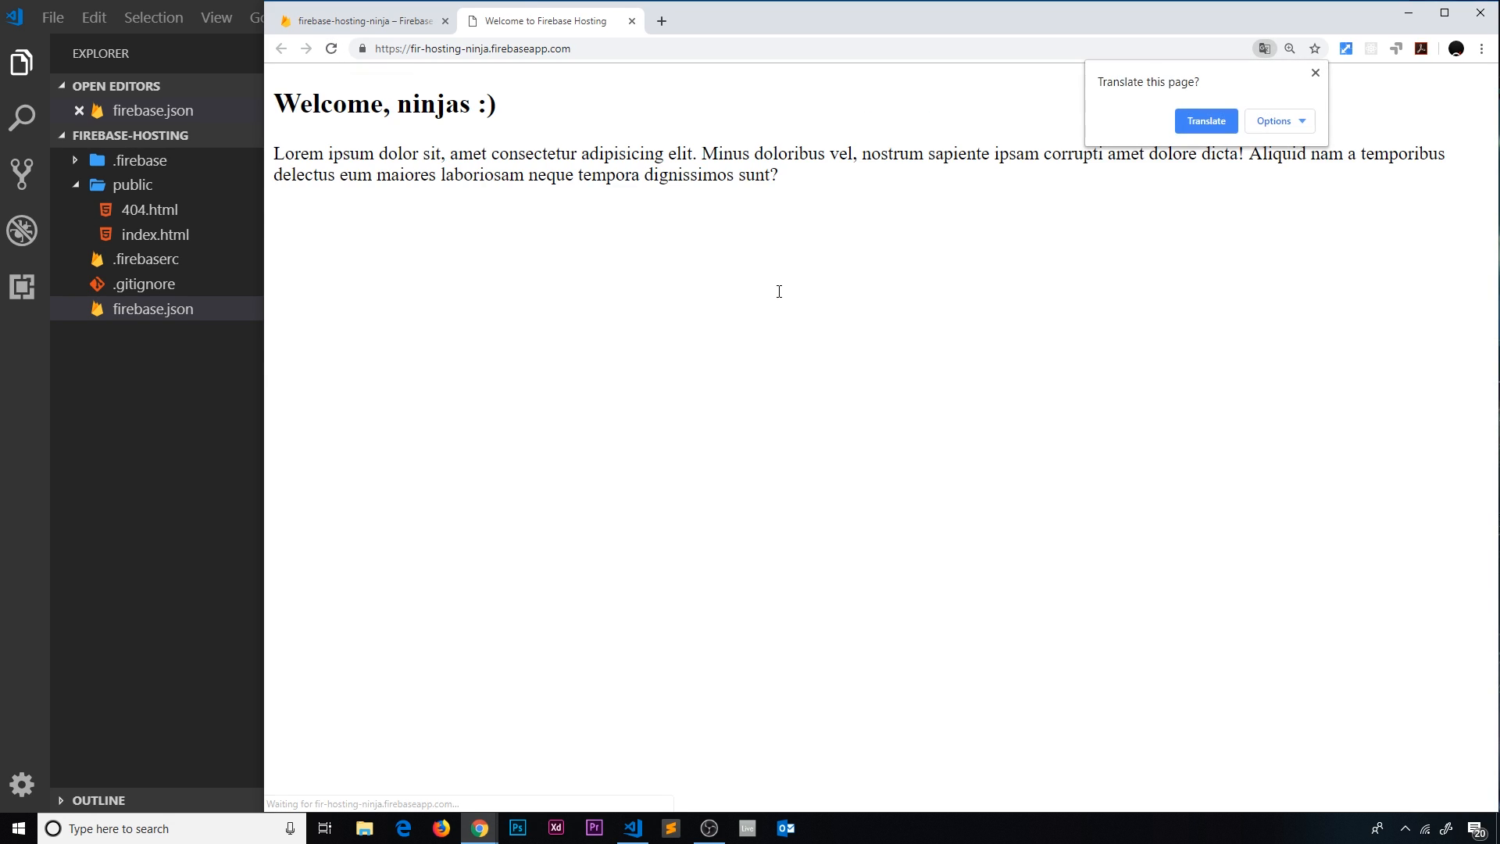
left_click(1314, 74)
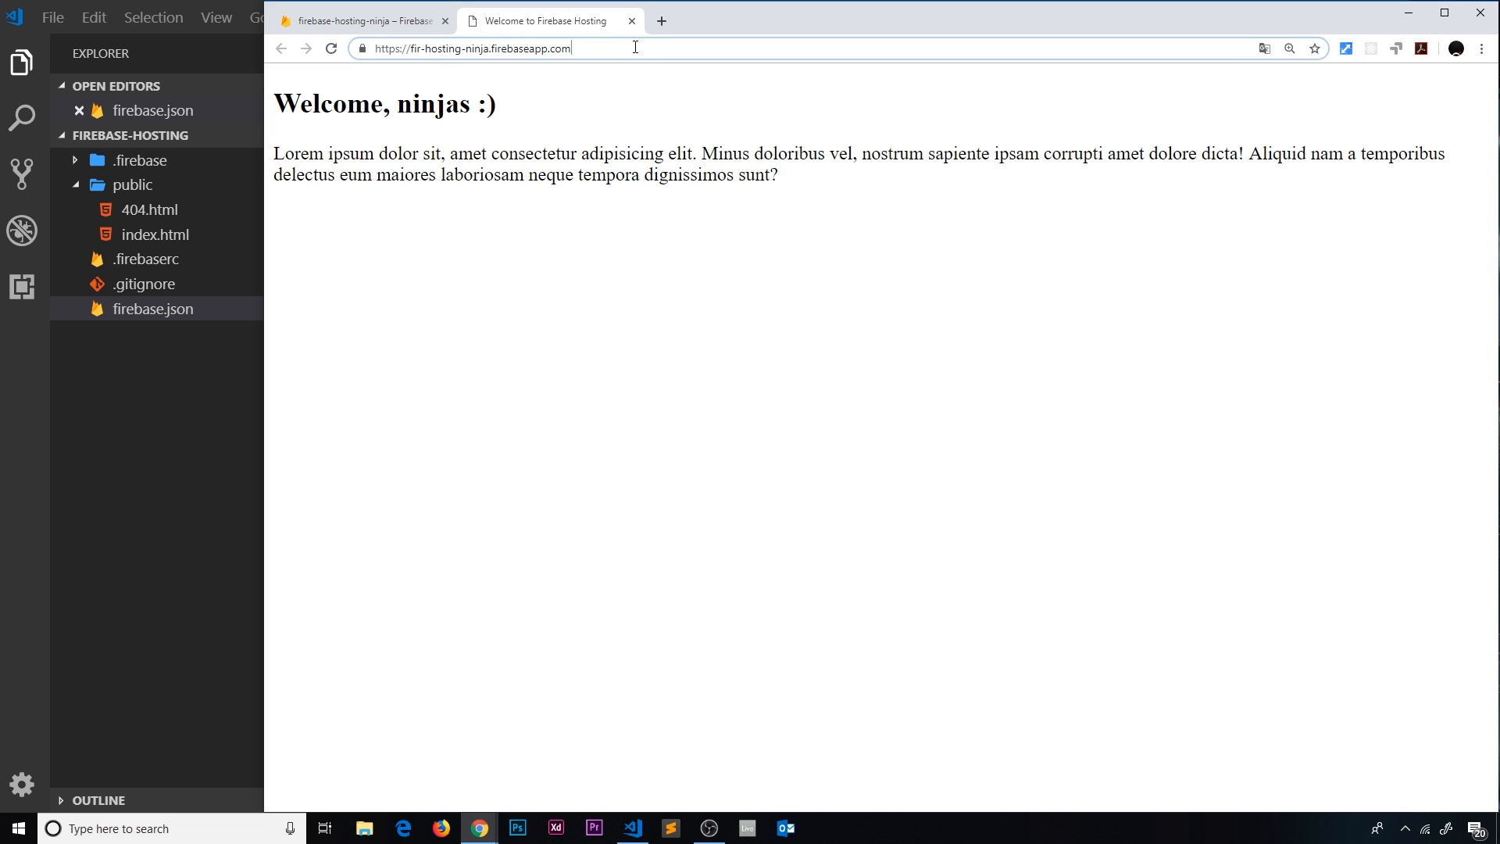
type("/hello")
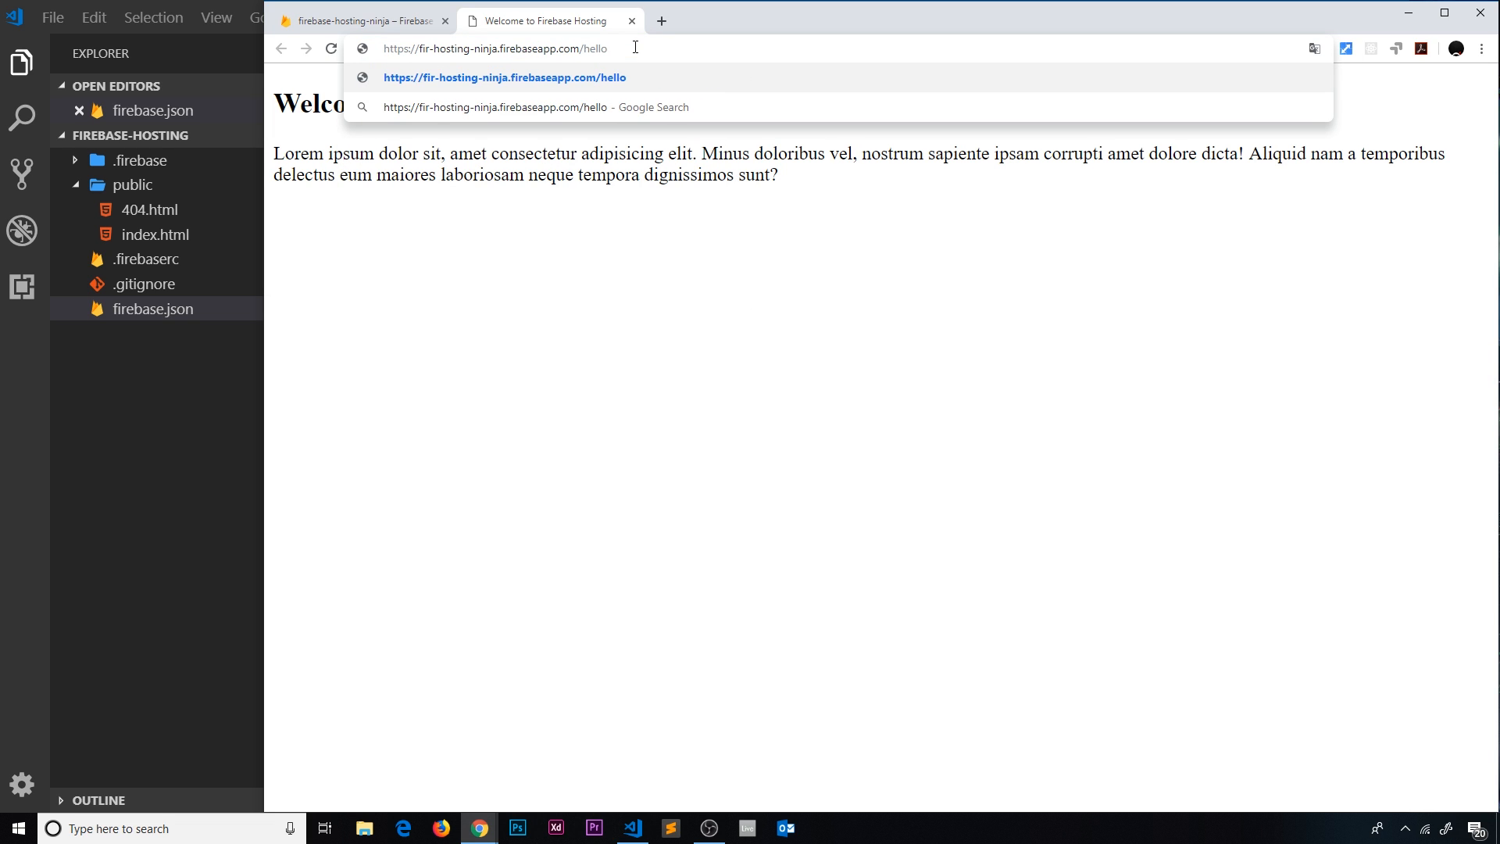
key("enter")
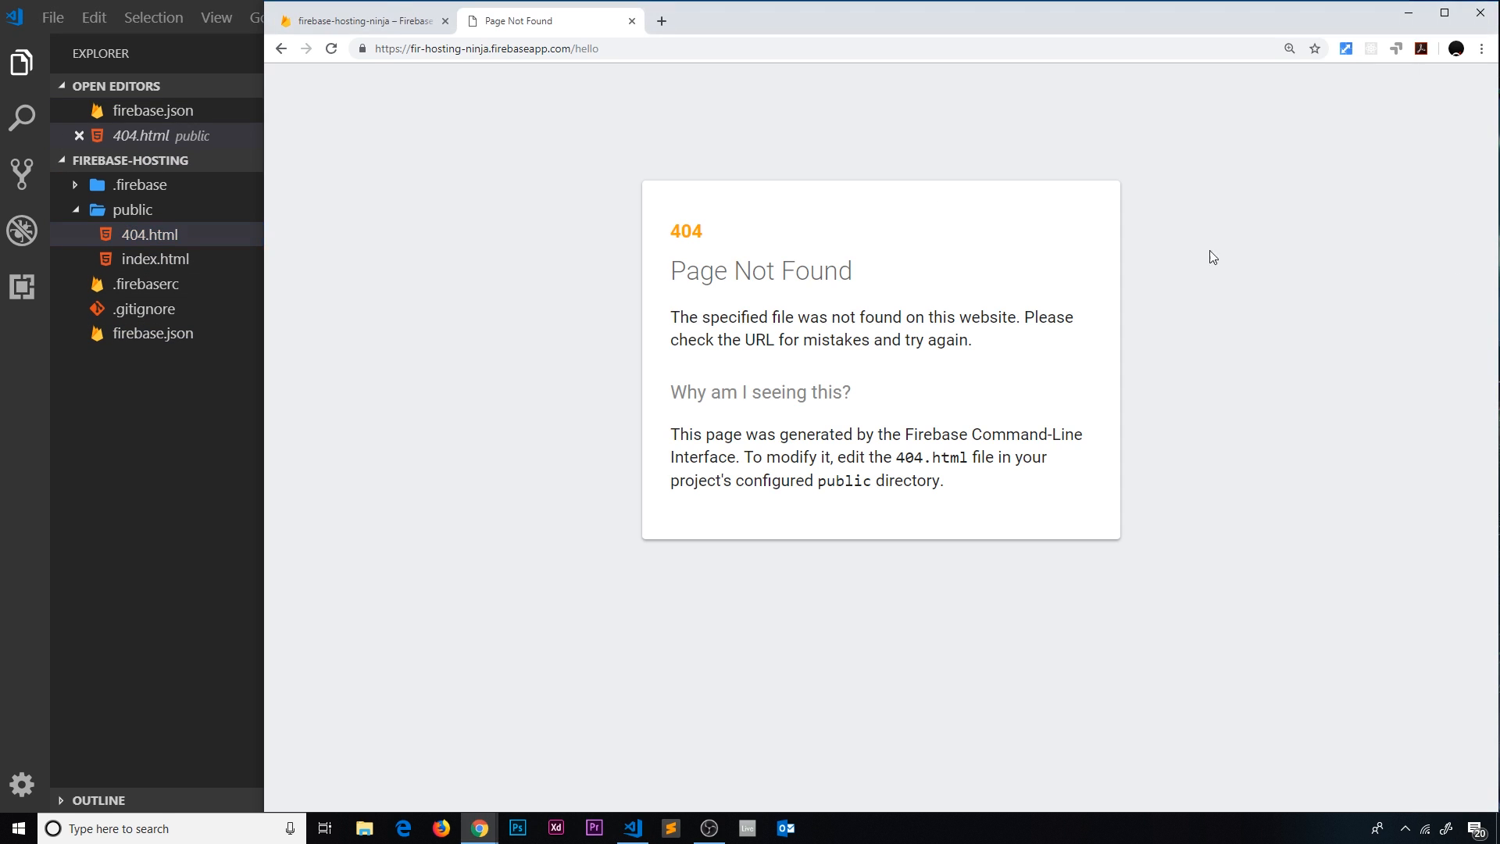
Step: Visit /about and then /contact to check both redirect back to the home page
double_click(588, 48)
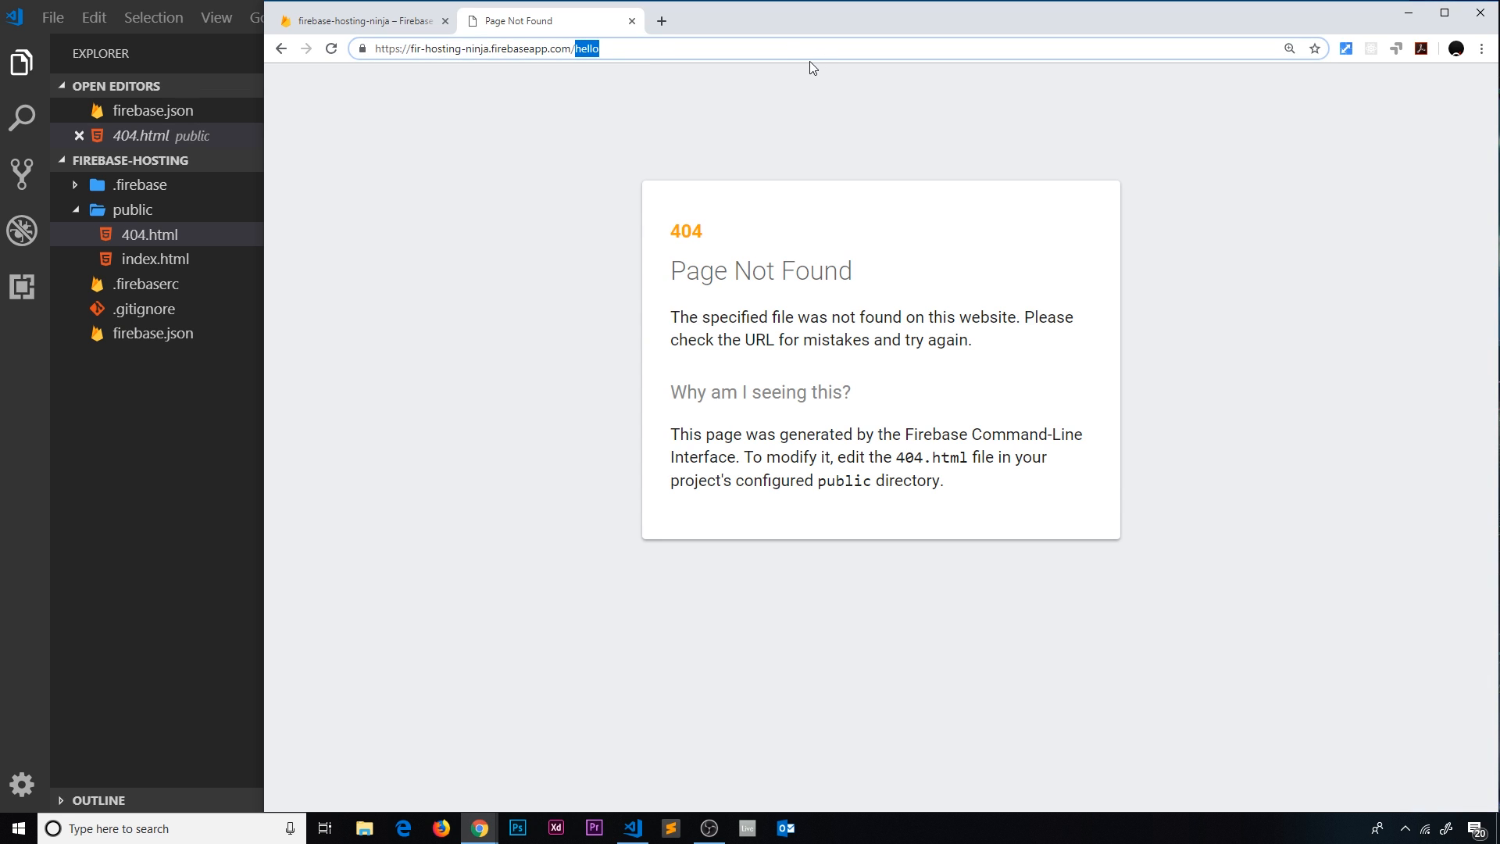
type("about")
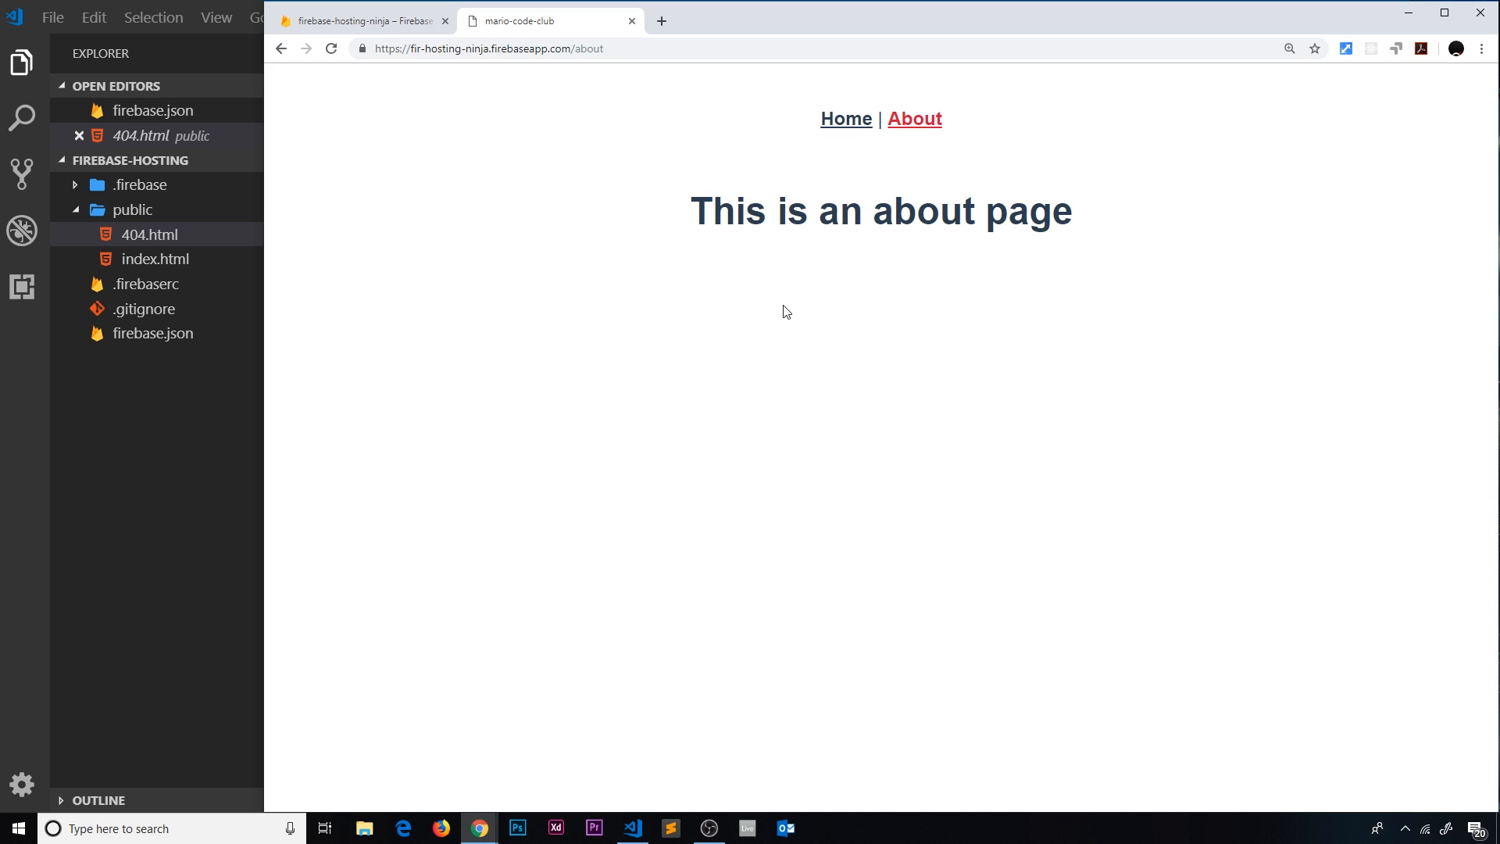
mouse_move(800, 301)
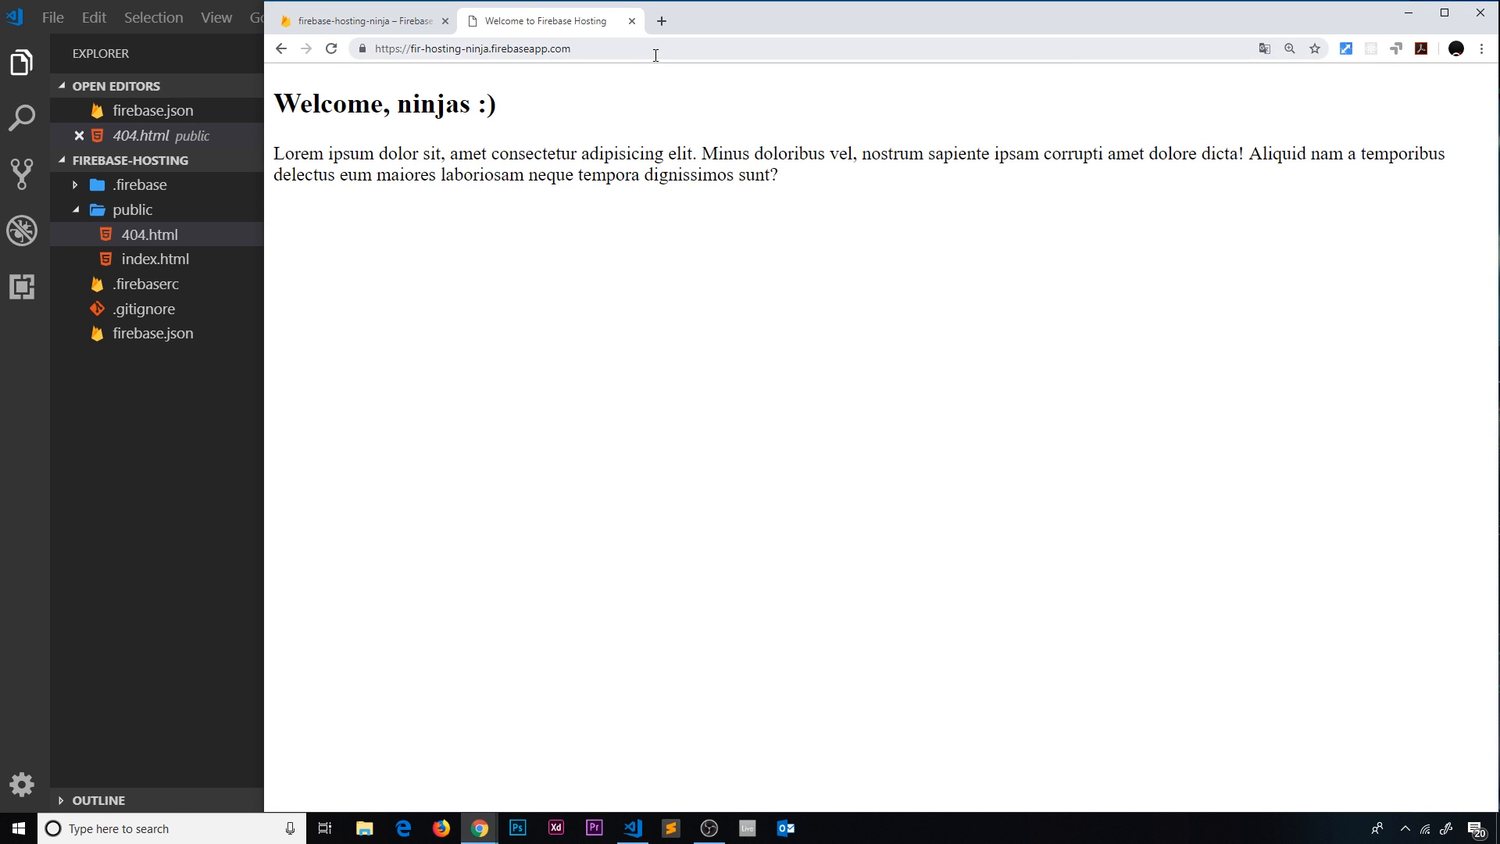
type("/about")
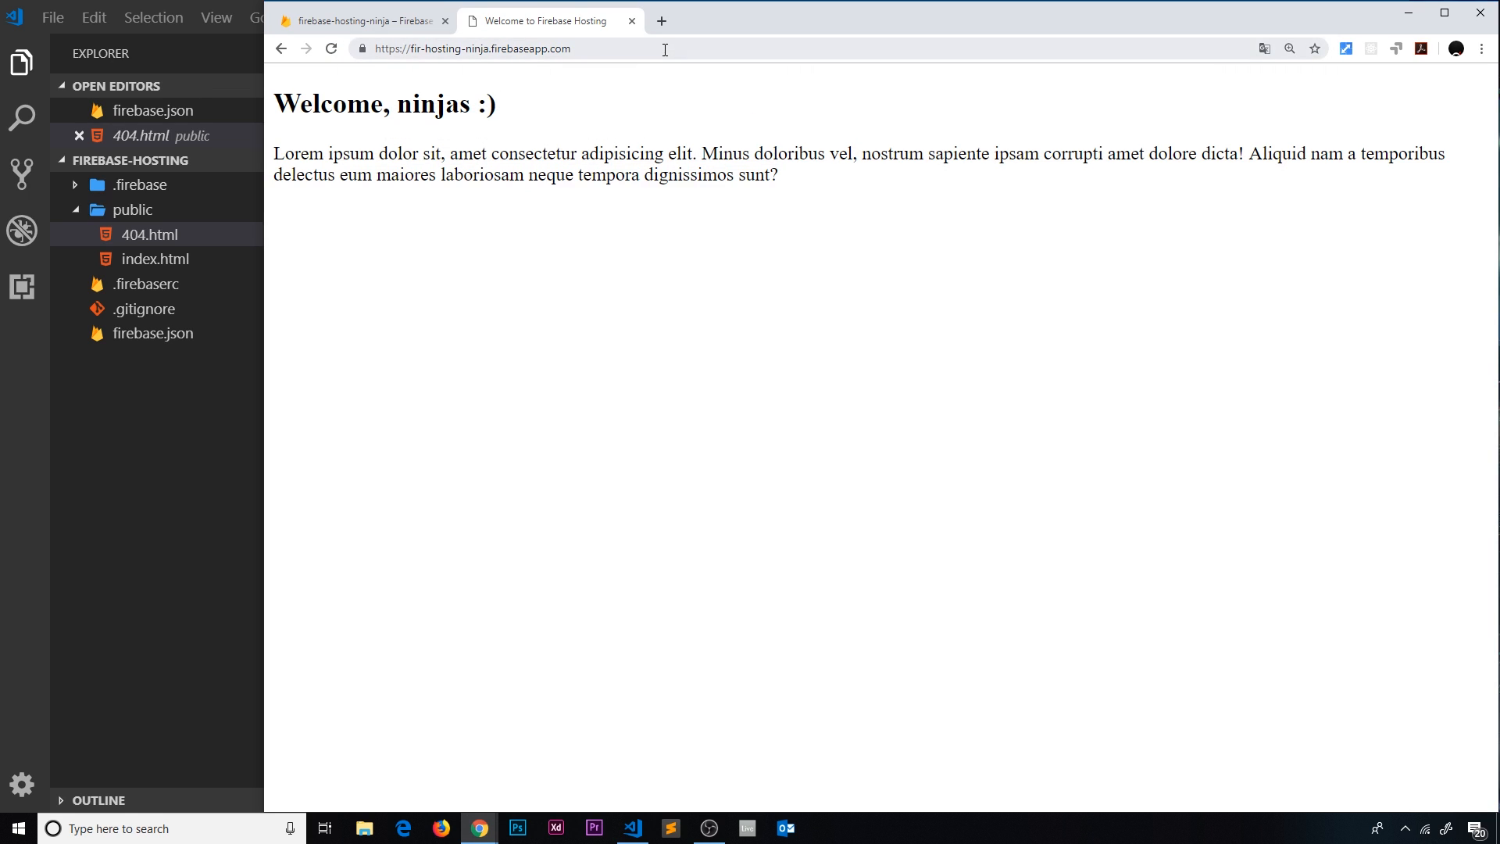
type("/cont")
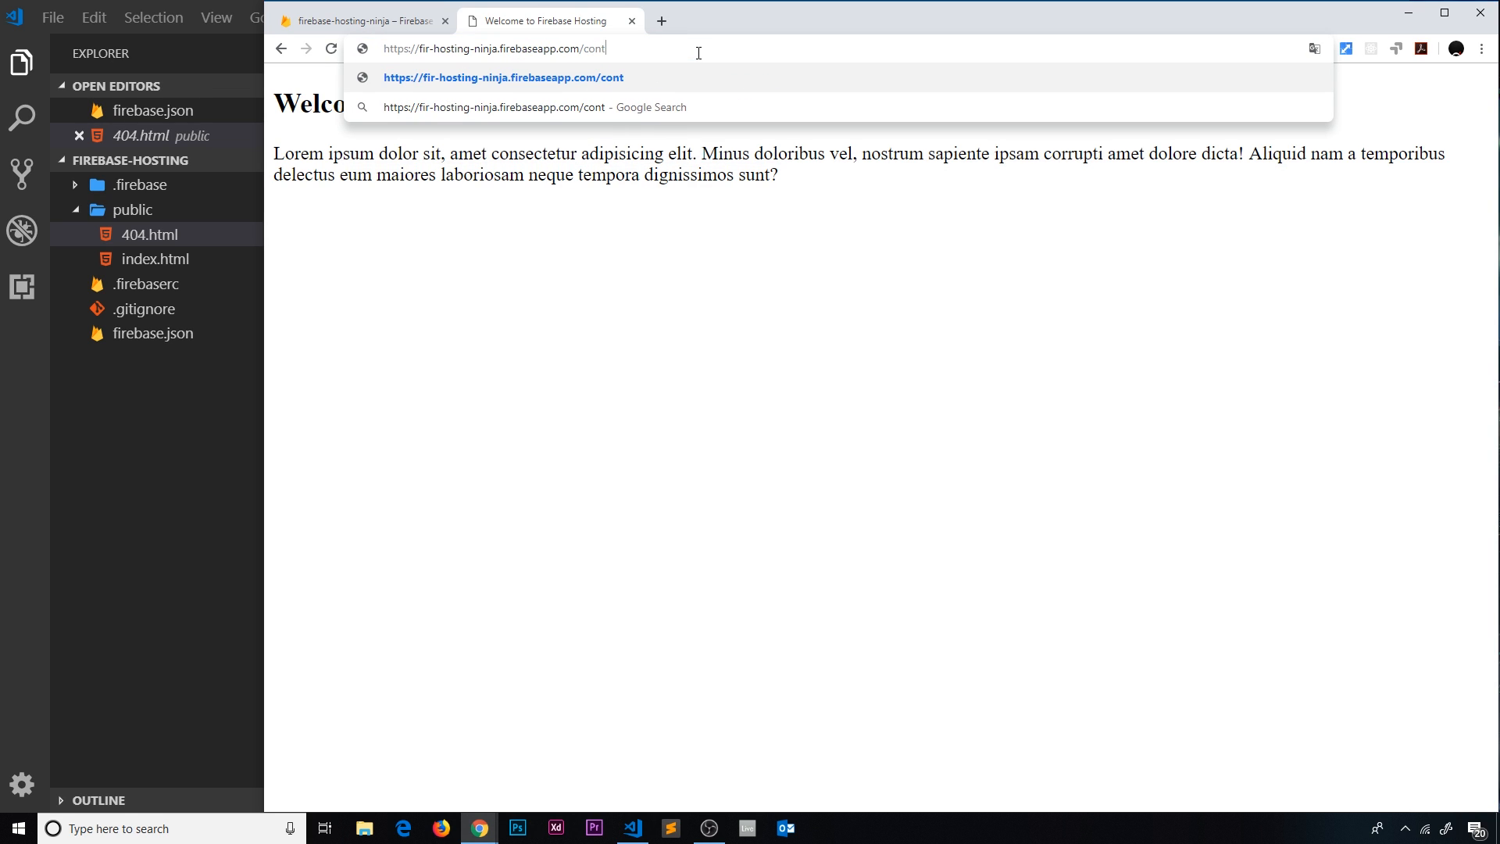
type("act")
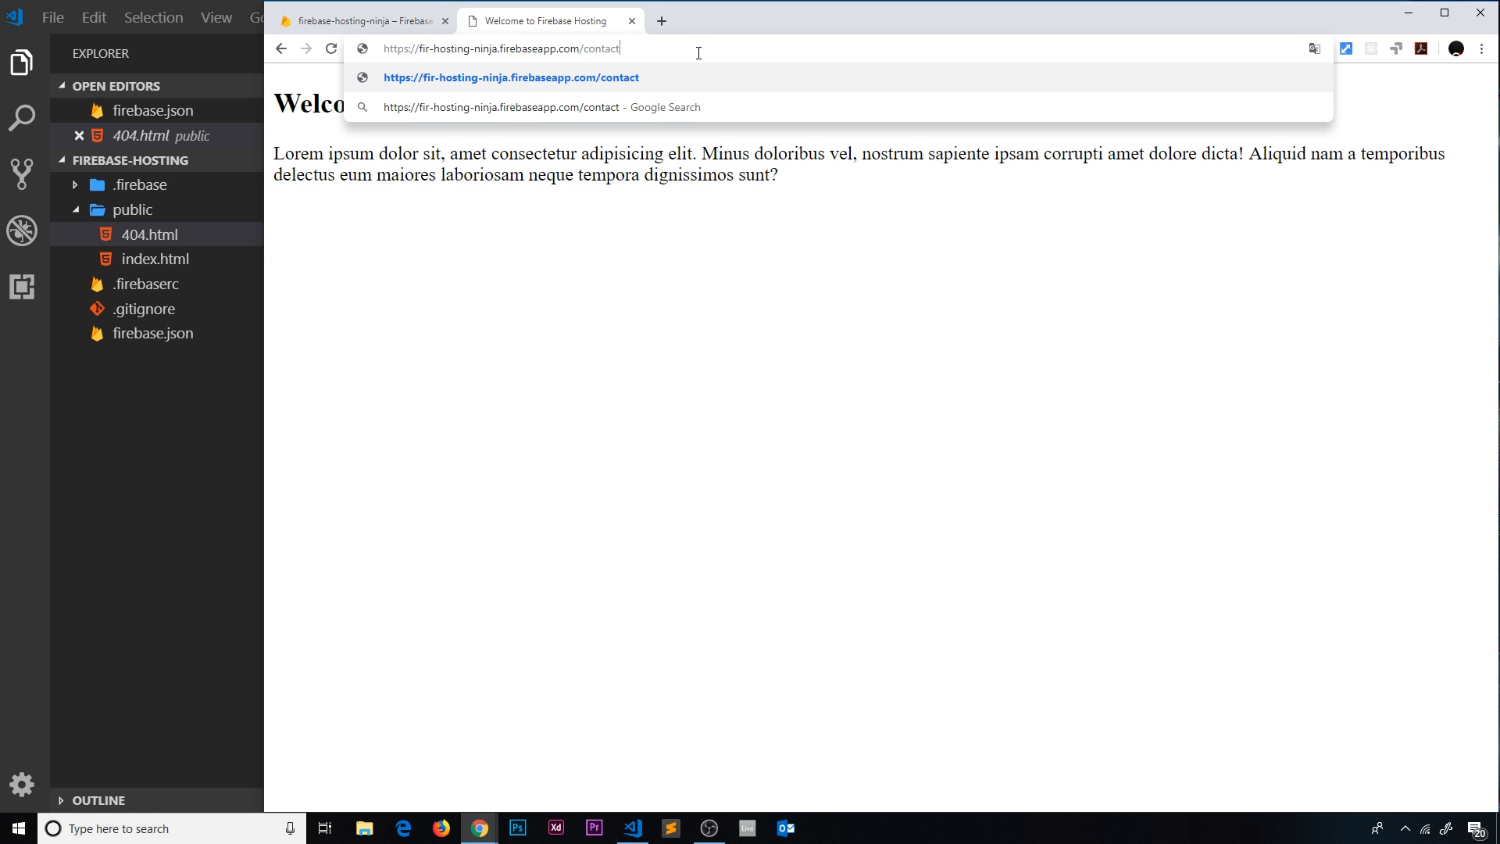
key("Enter")
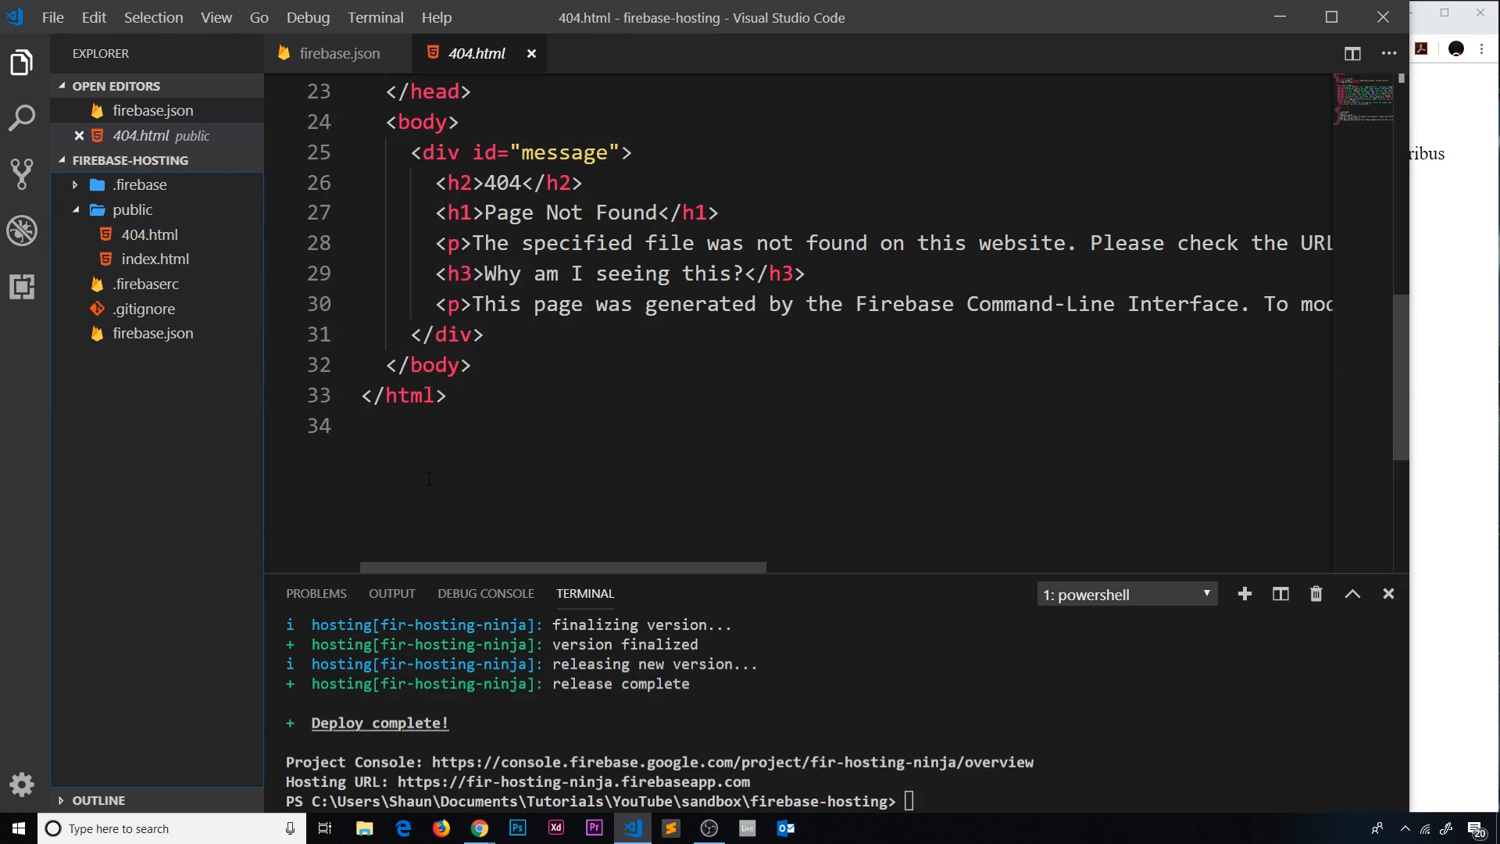
Step: Switch back to firebase.json showing the /about 301 and /contact 302 rules
left_click(338, 53)
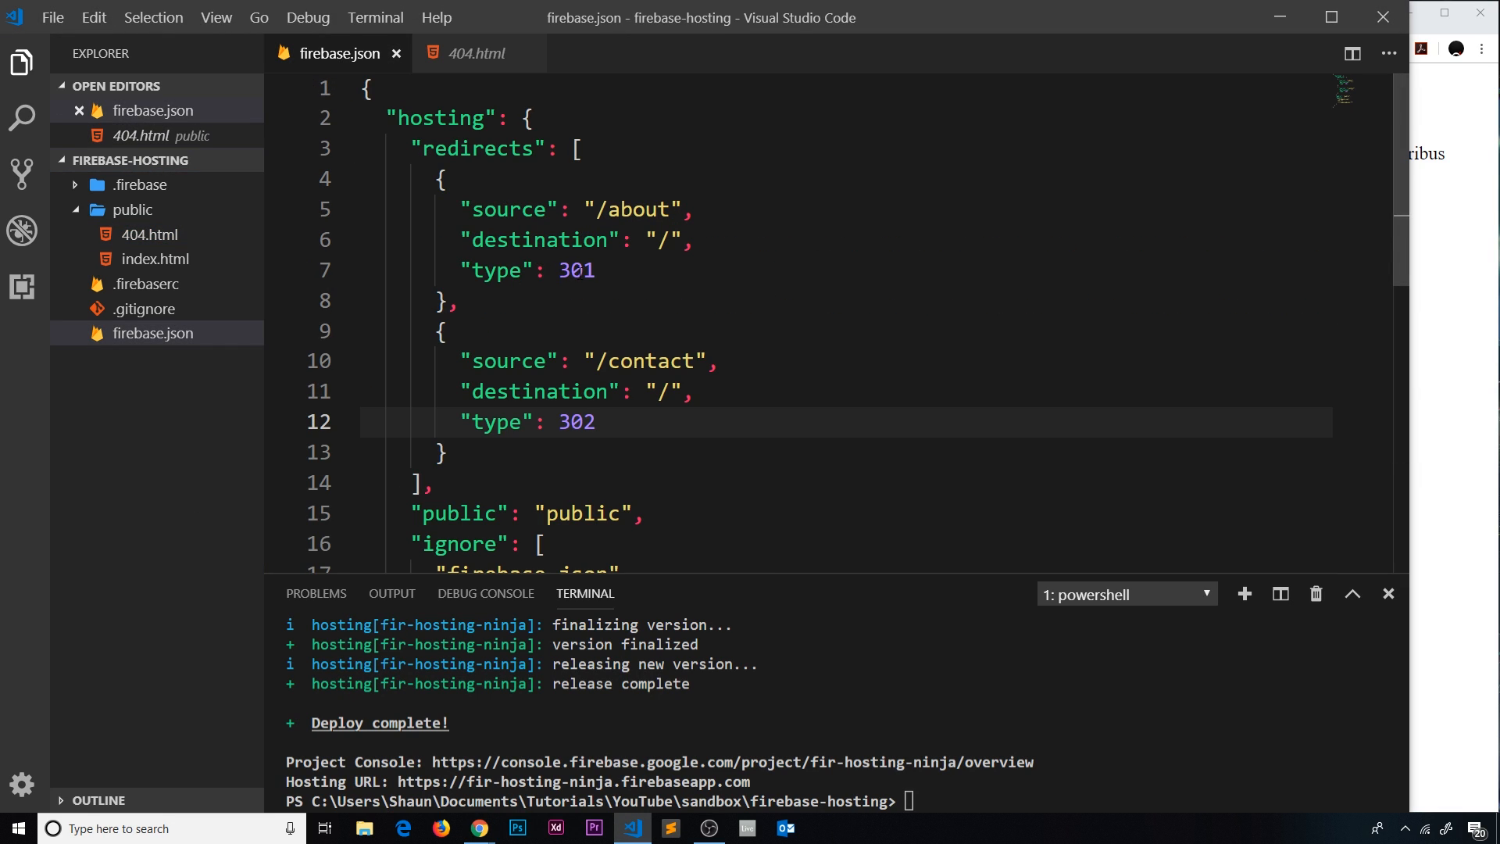
left_click(586, 270)
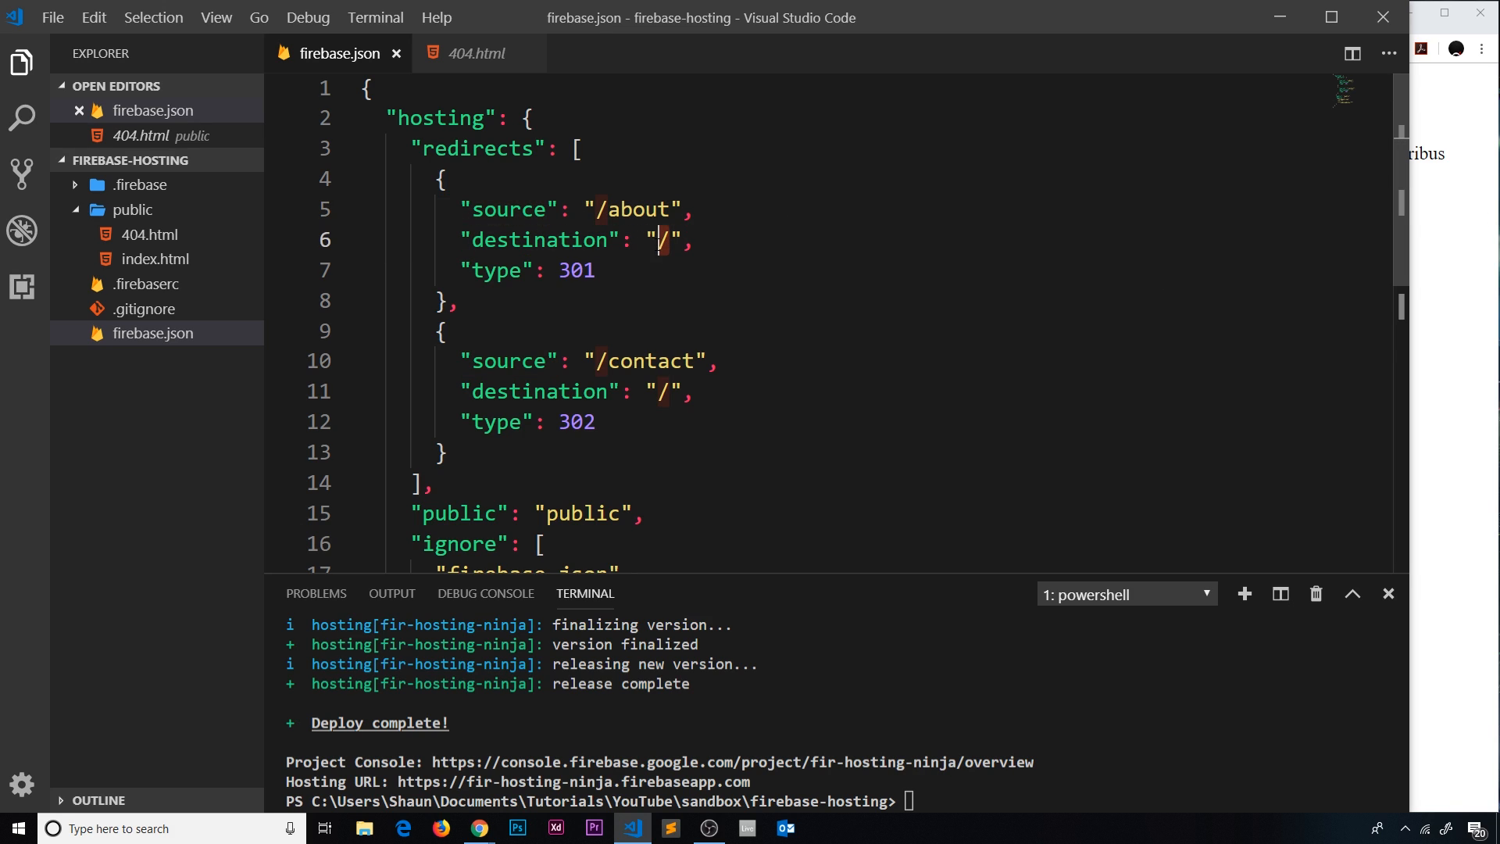
mouse_move(835, 294)
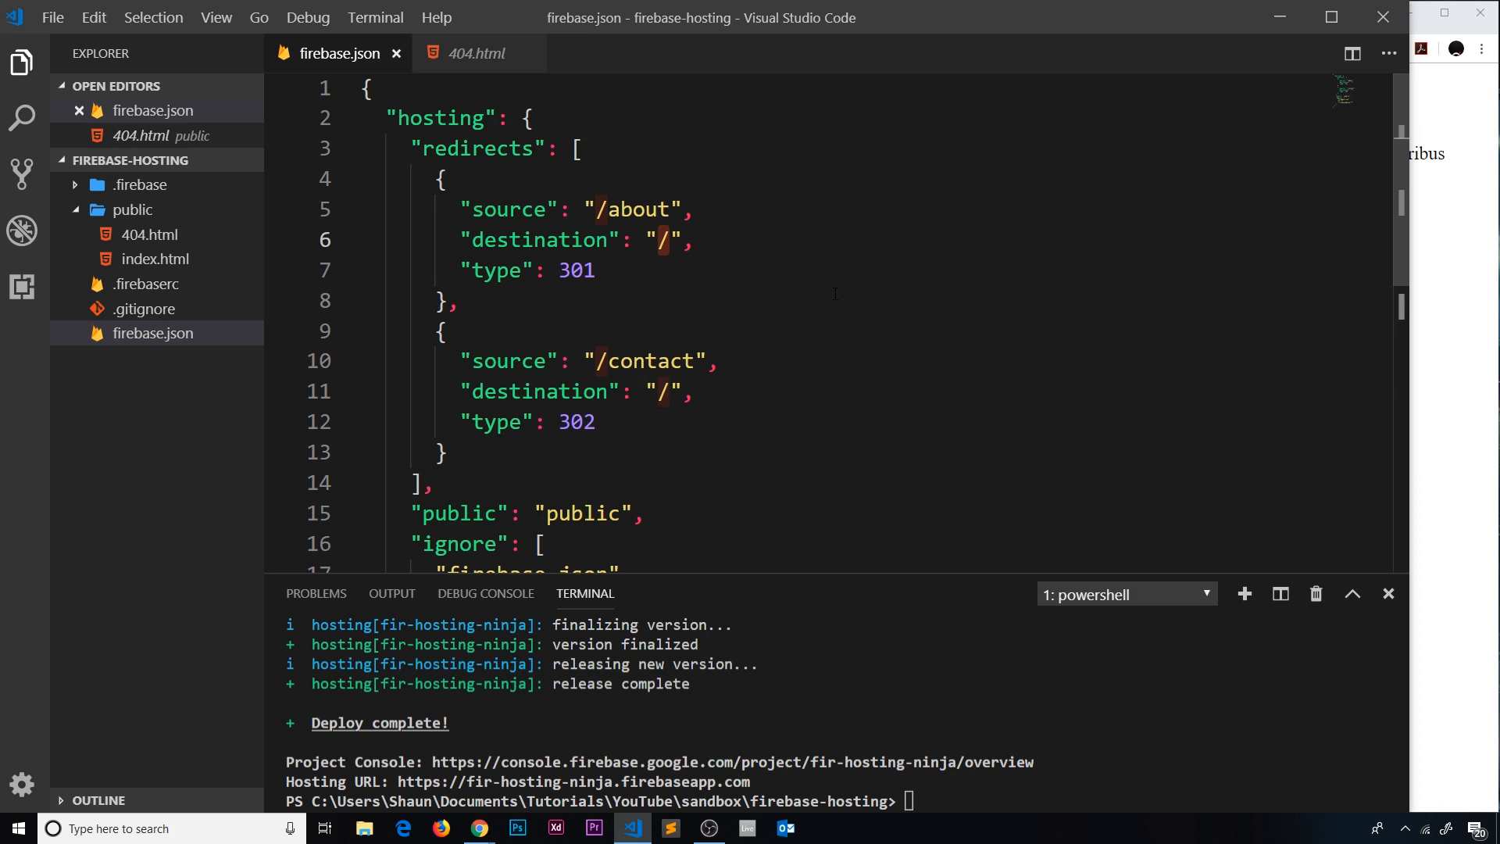